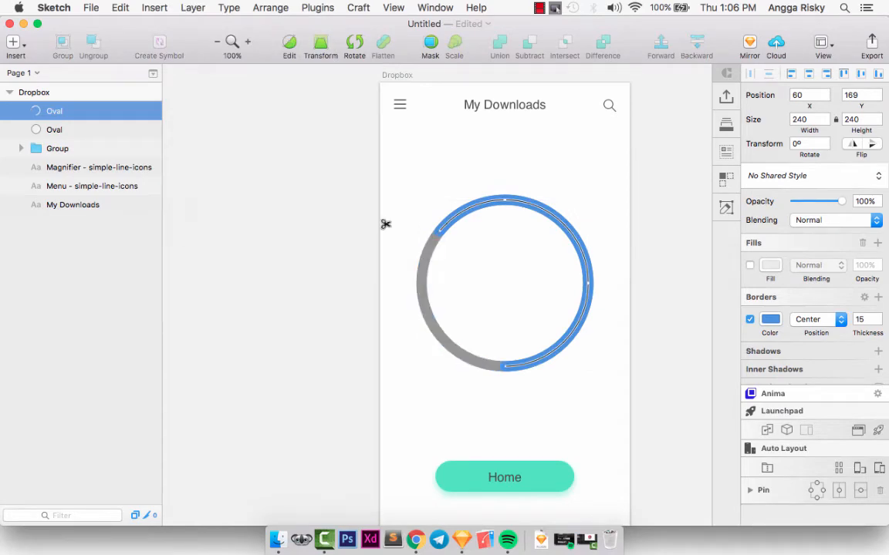
Give the background ring a #CACACA border and the arc a yellow-orange gradient border.
left_click(770, 319)
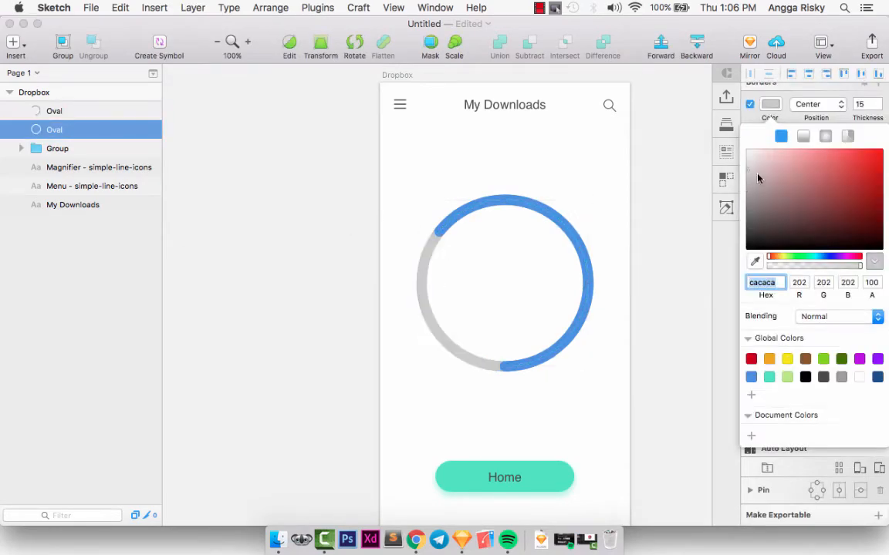
left_click(54, 110)
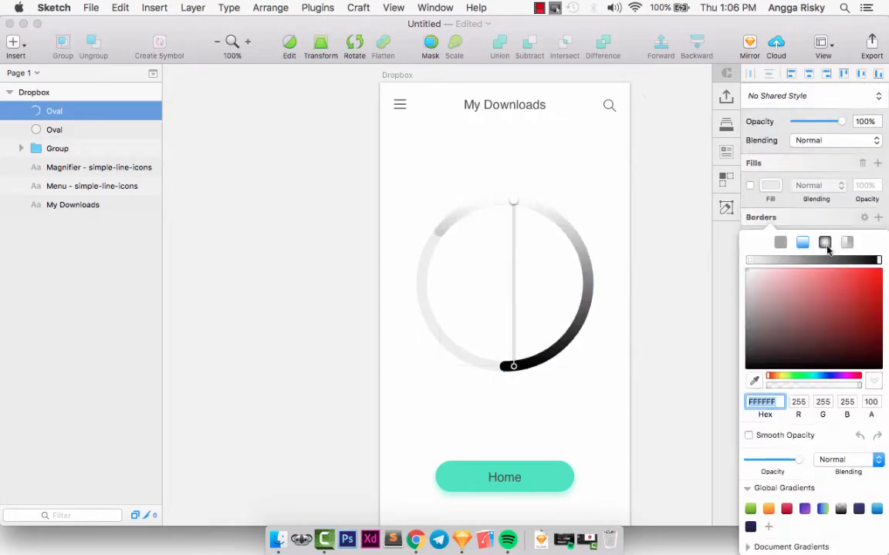
left_click(768, 509)
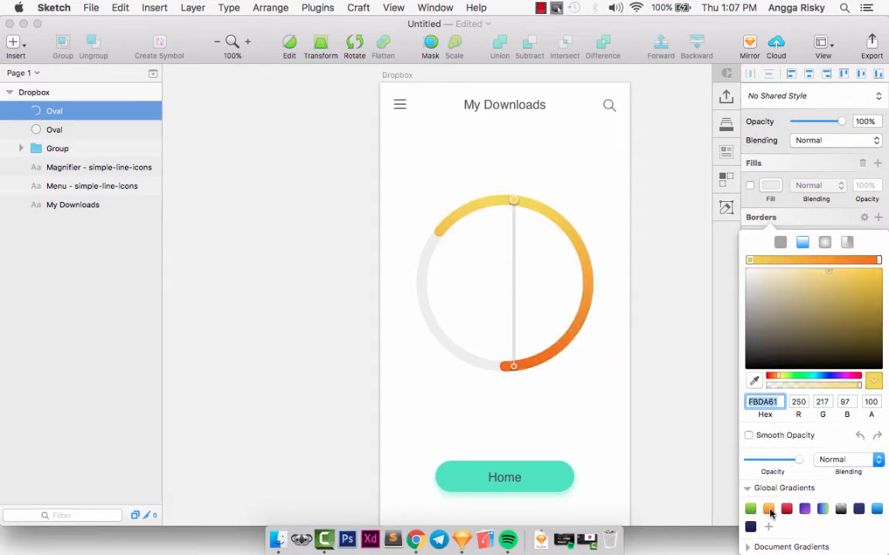
left_click(858, 508)
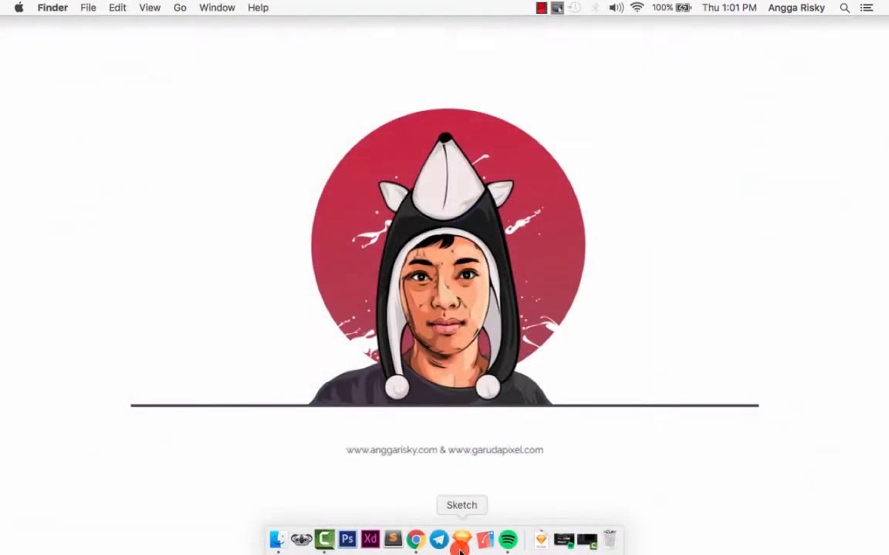
Launch Sketch, postpone the update, and start a document with a 360×640 Mobile Portrait artboard.
left_click(461, 540)
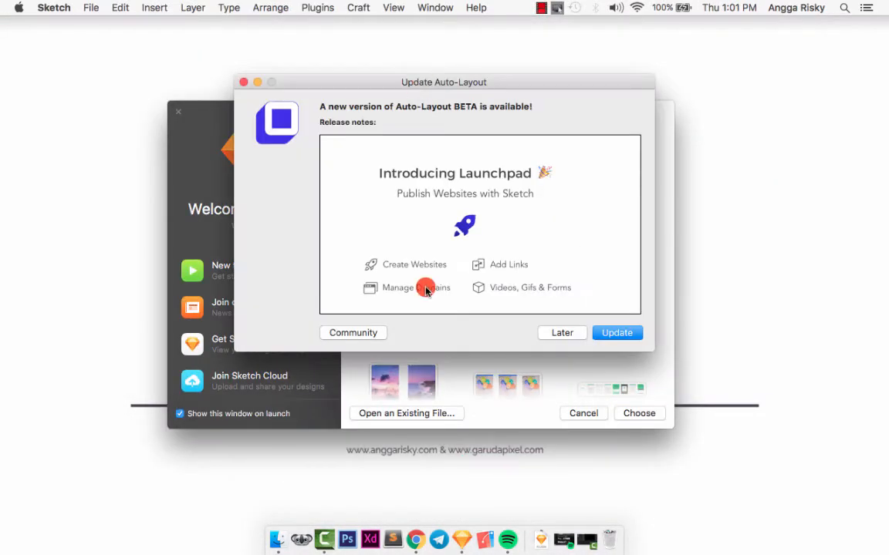
left_click(562, 333)
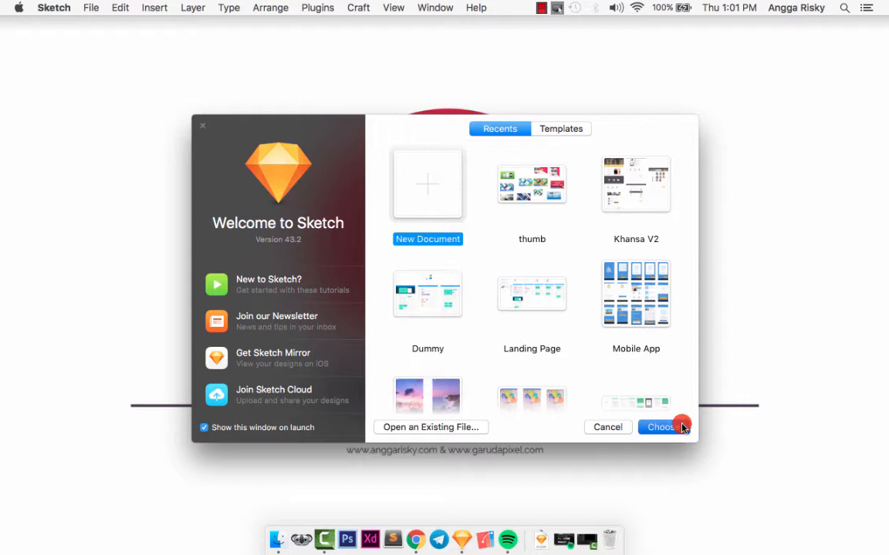
left_click(659, 427)
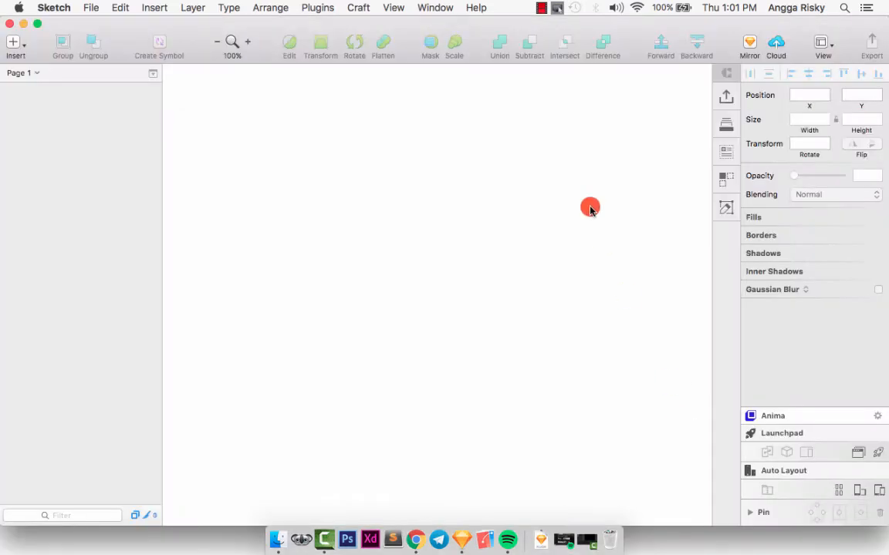
mouse_move(541, 183)
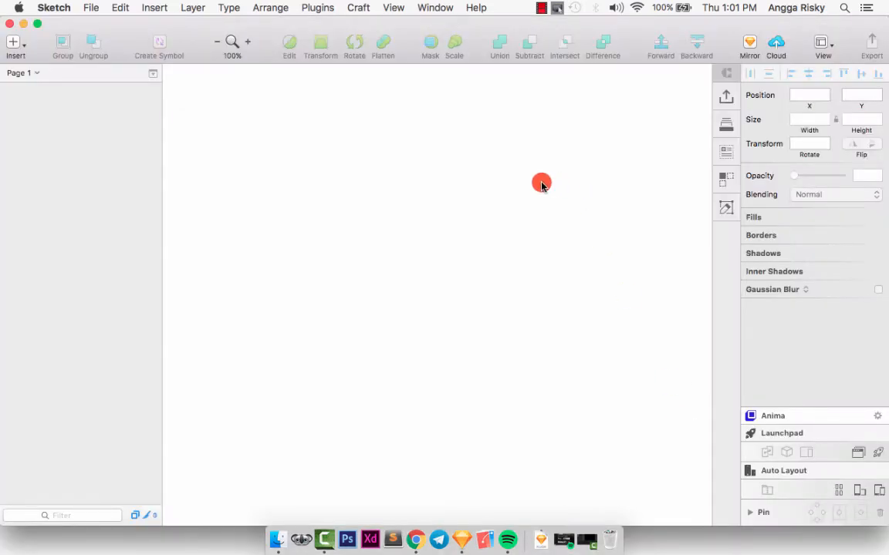
mouse_move(777, 211)
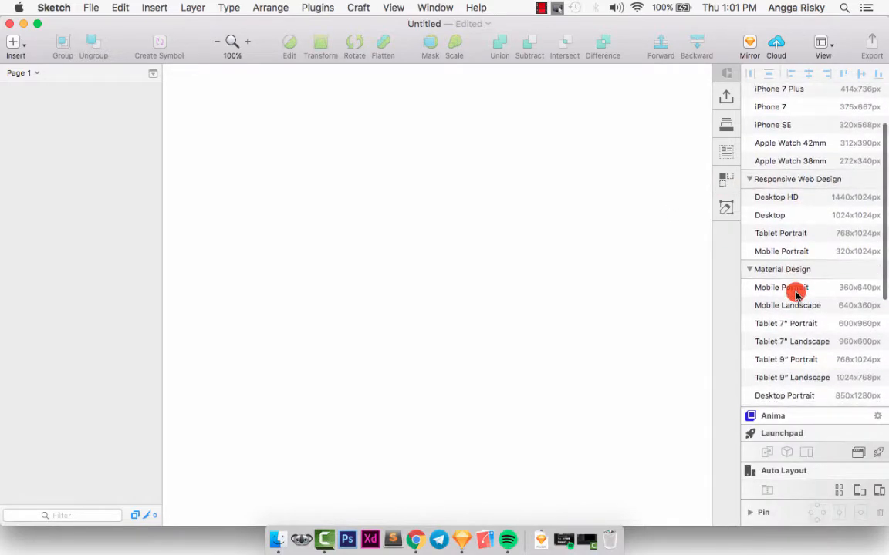
scroll("down", 3)
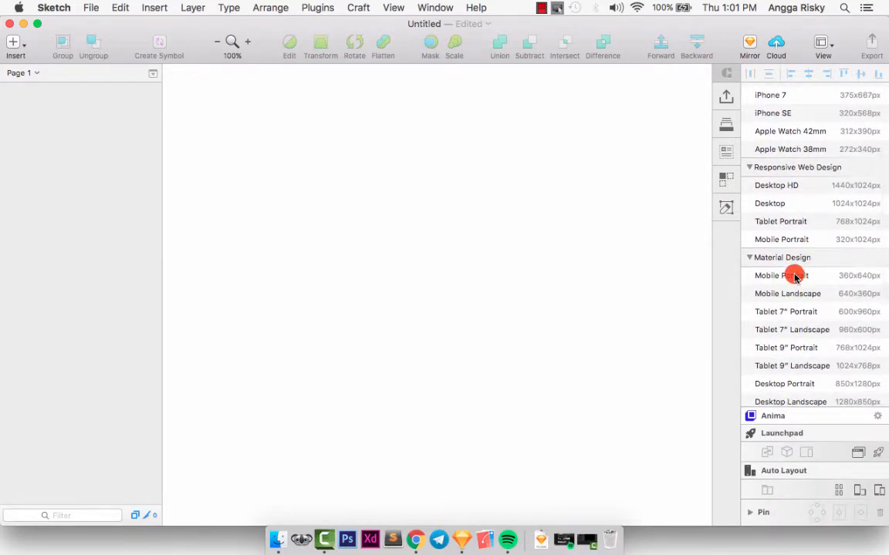
left_click(782, 275)
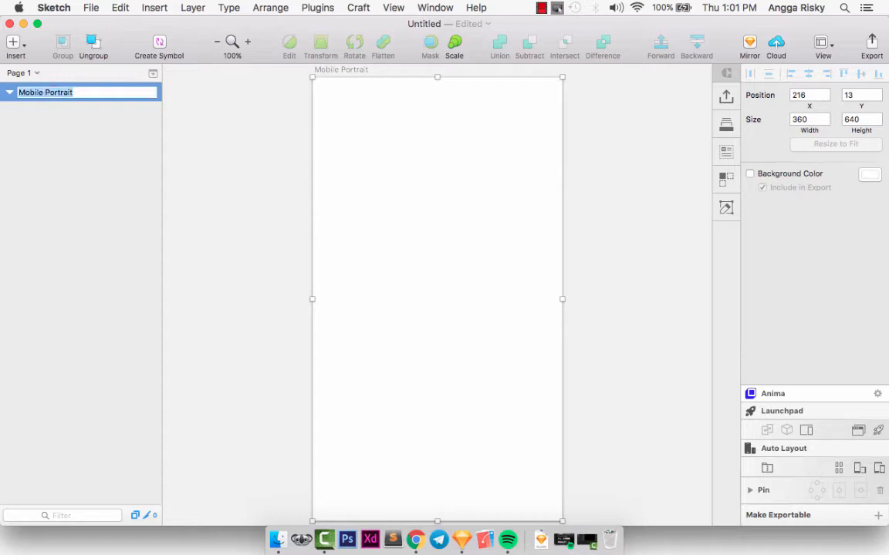
Name the artboard 'Dropbox' and add a 'My Downloads' text layer.
type("Dropbox")
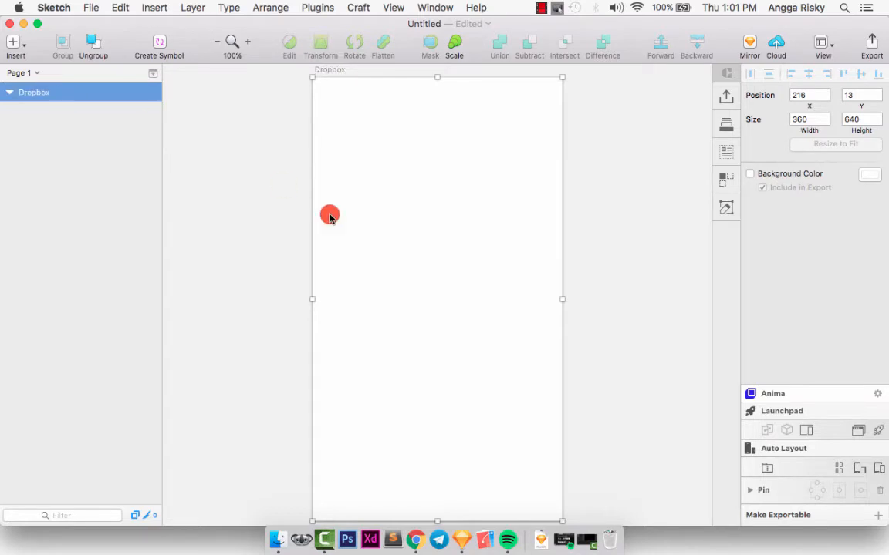
mouse_move(422, 146)
type("My")
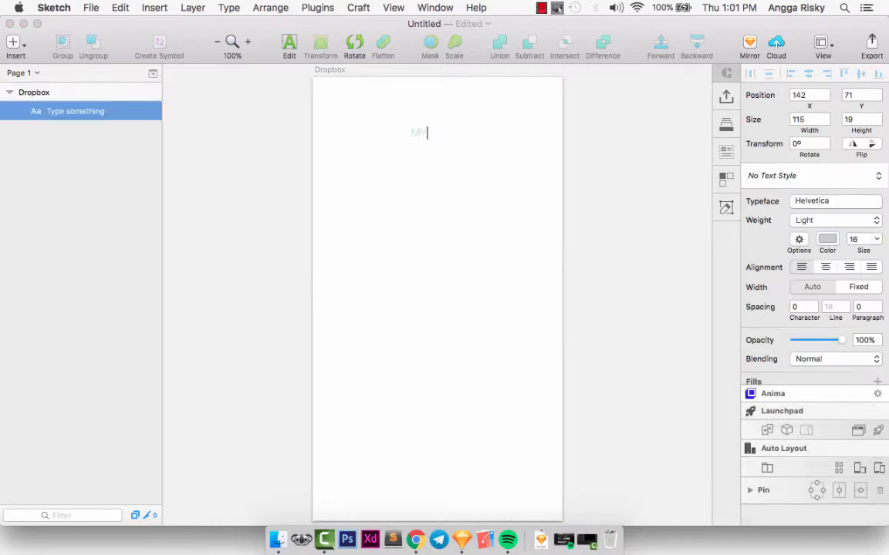
key("Backspace")
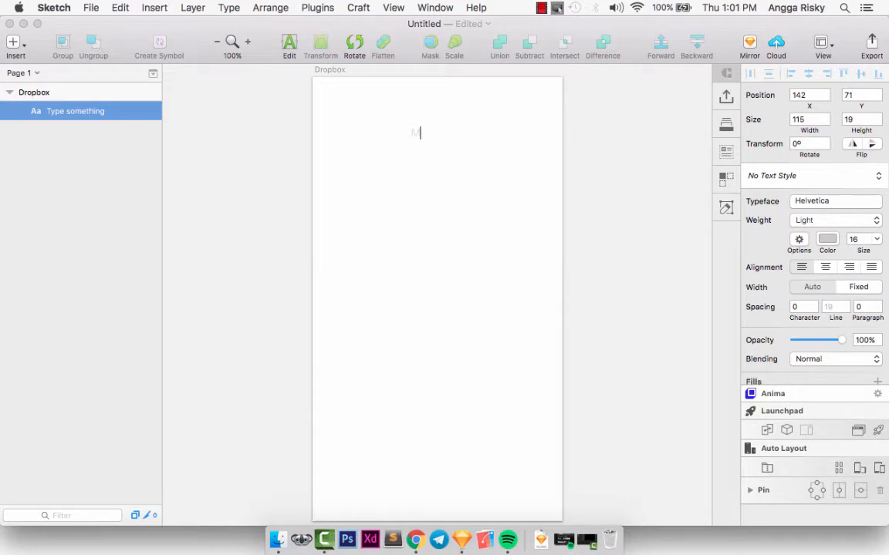
type("y Downloads")
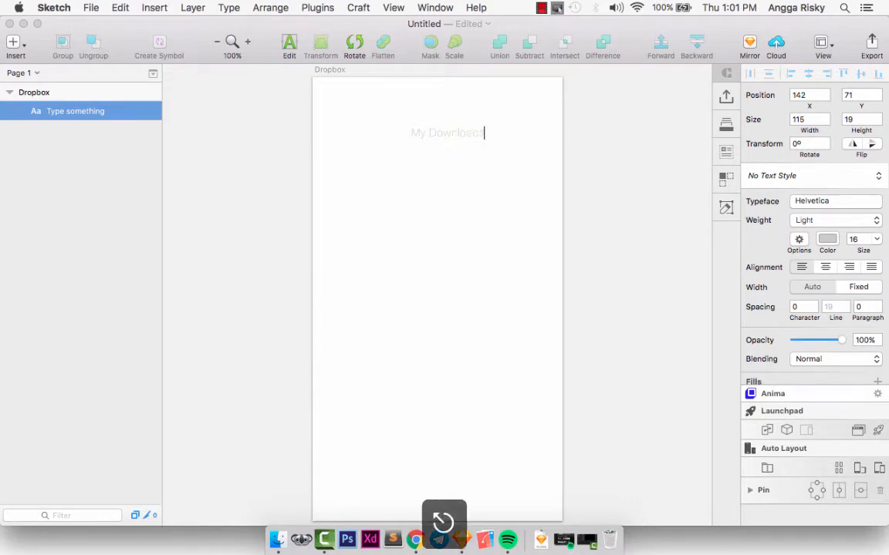
left_click(835, 220)
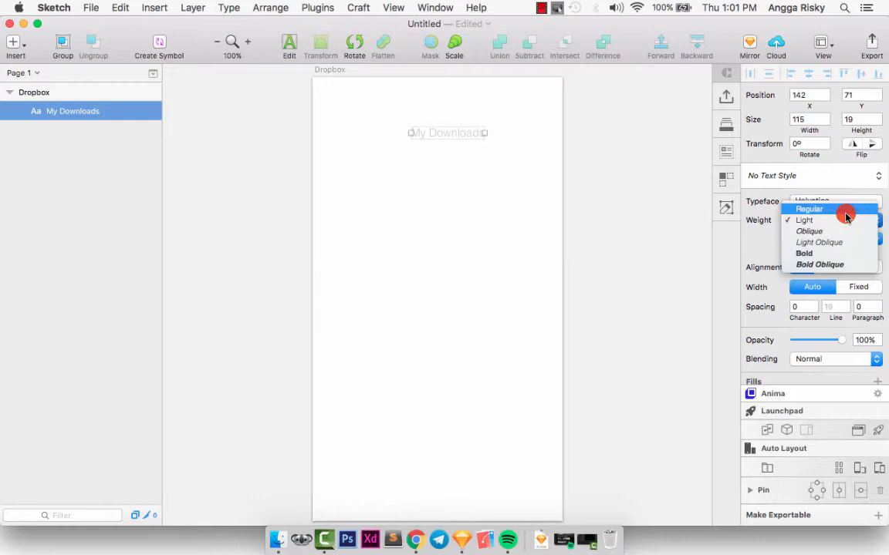
Make the title Regular weight and dark gray, and move it to top centre.
left_click(808, 209)
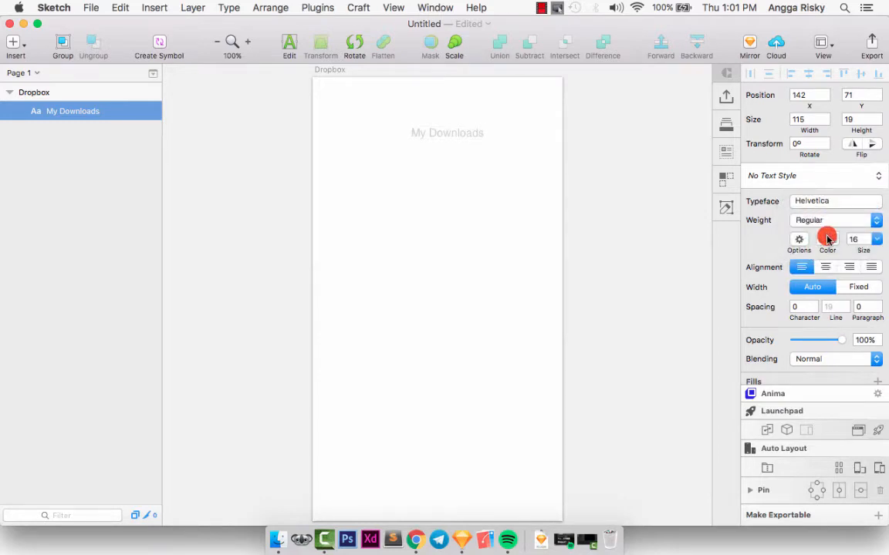
left_click(827, 238)
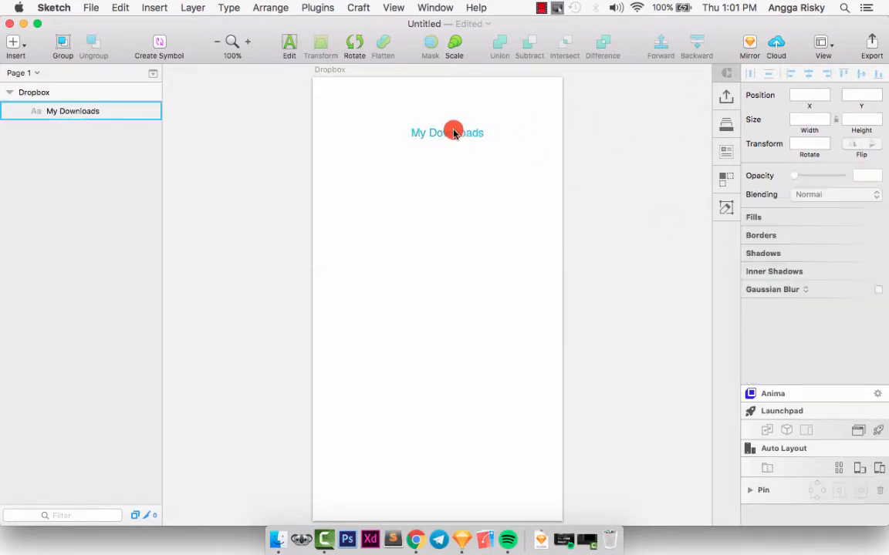
left_click(447, 132)
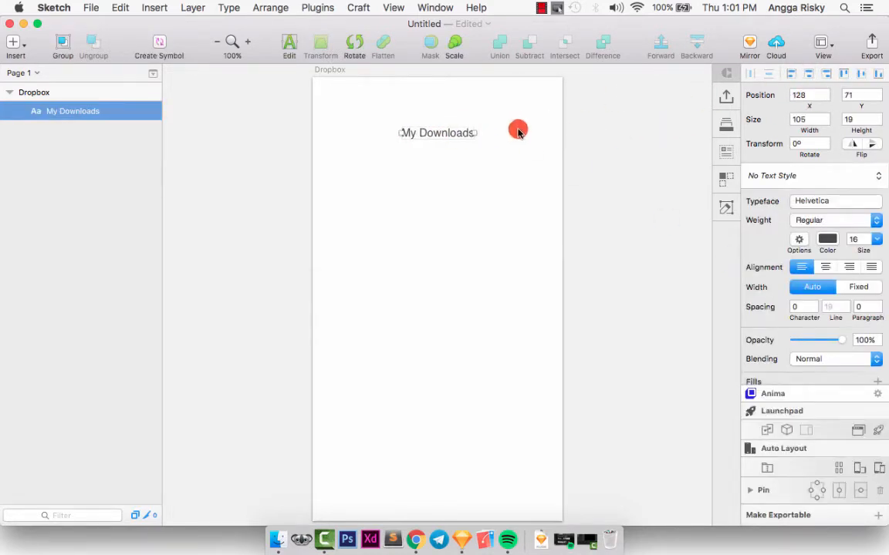
left_click_drag(438, 132, 437, 83)
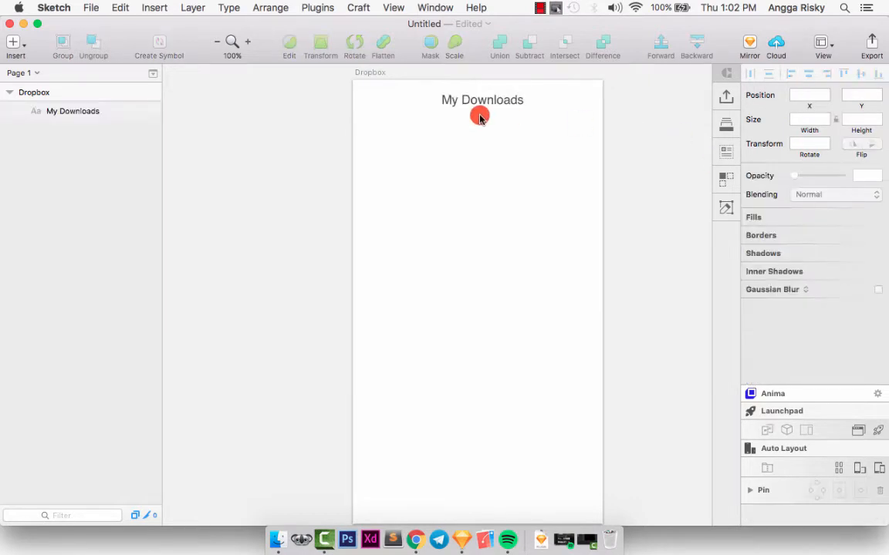
left_click(482, 101)
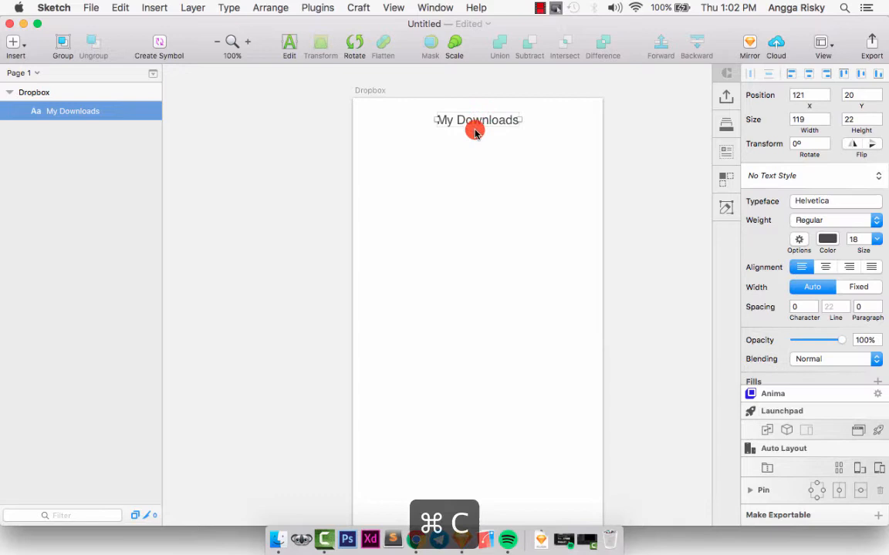
Insert the Menu icon from the simple-line-icons plugin.
key("cmd+v")
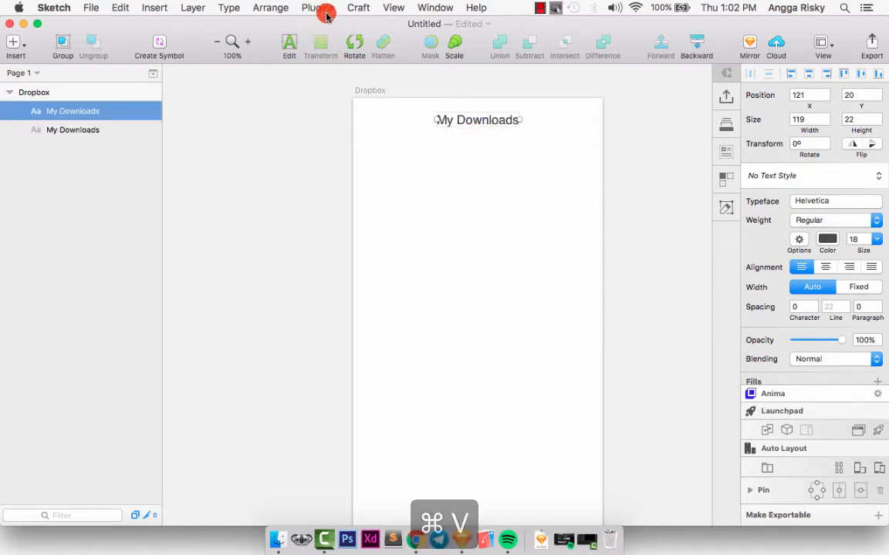
left_click(317, 8)
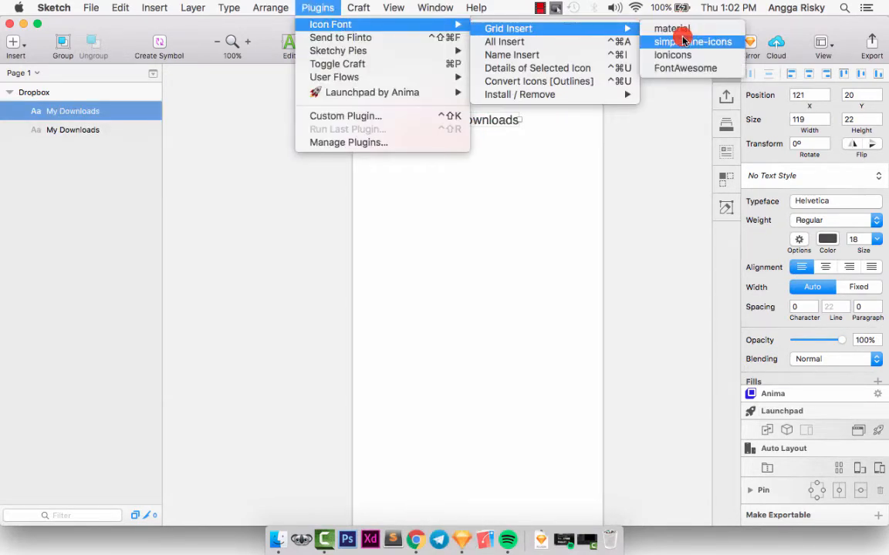
left_click(690, 41)
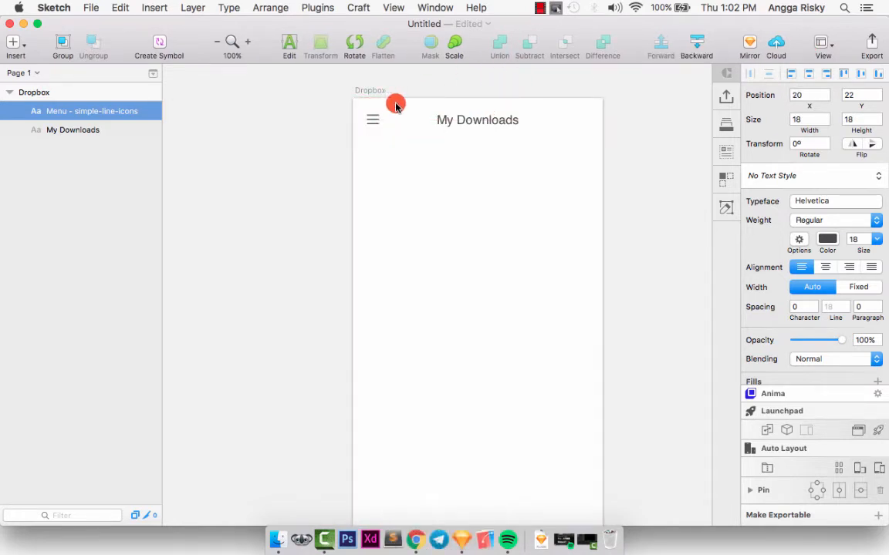
Browse the full simple-line-icons set to add the Magnifier icon.
key("cmd+v")
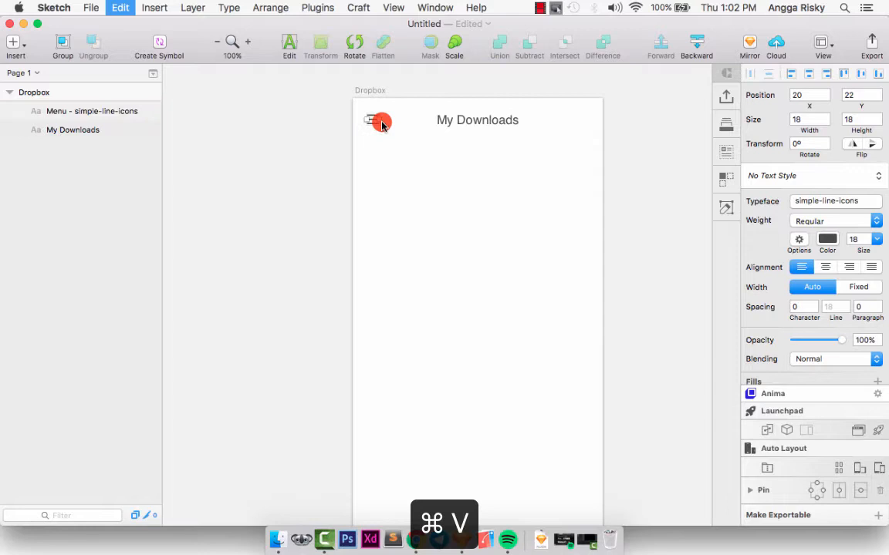
left_click(317, 7)
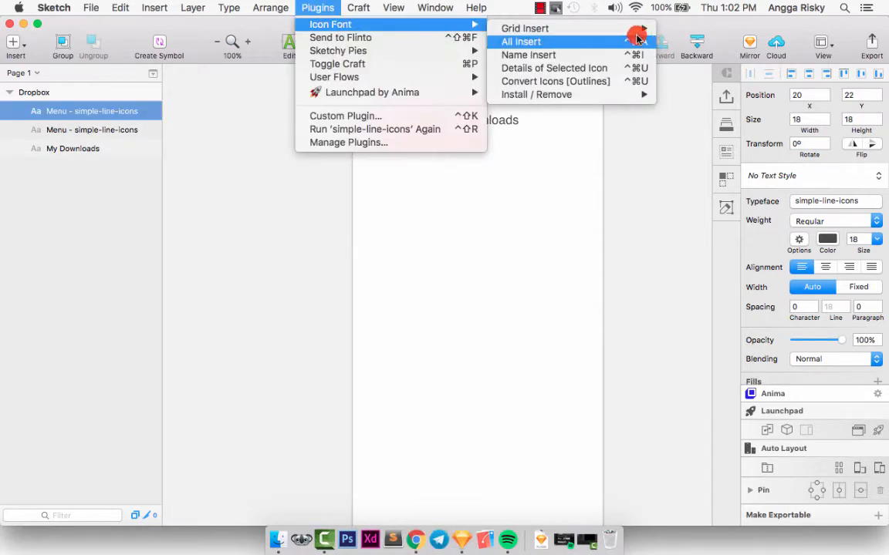
left_click(522, 42)
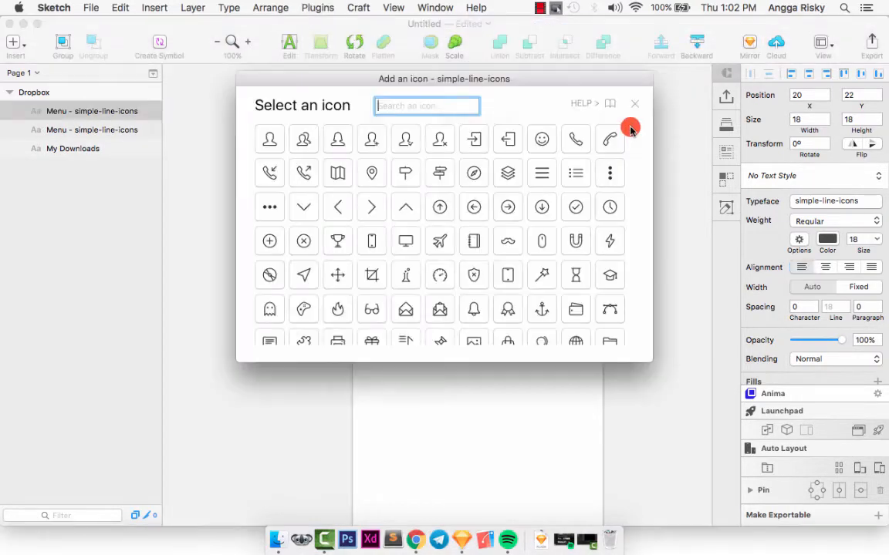
scroll("down", 3)
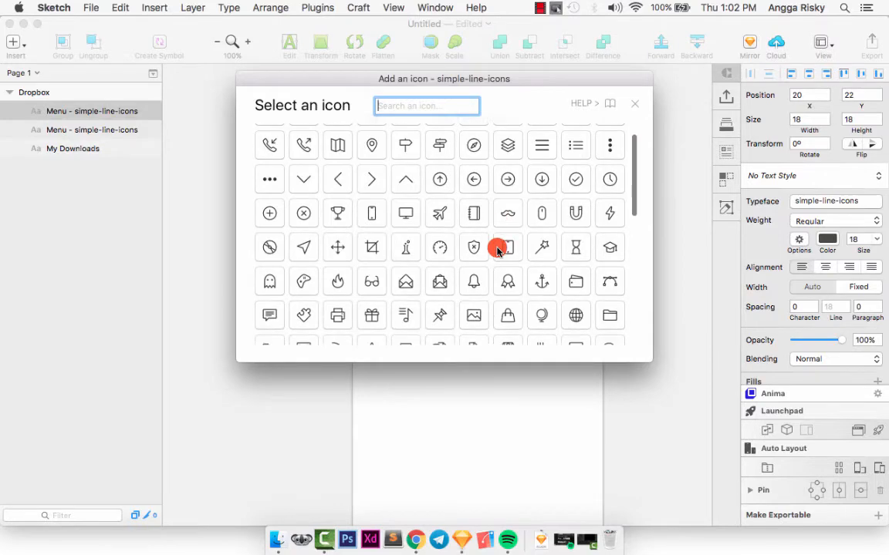
scroll("down", 3)
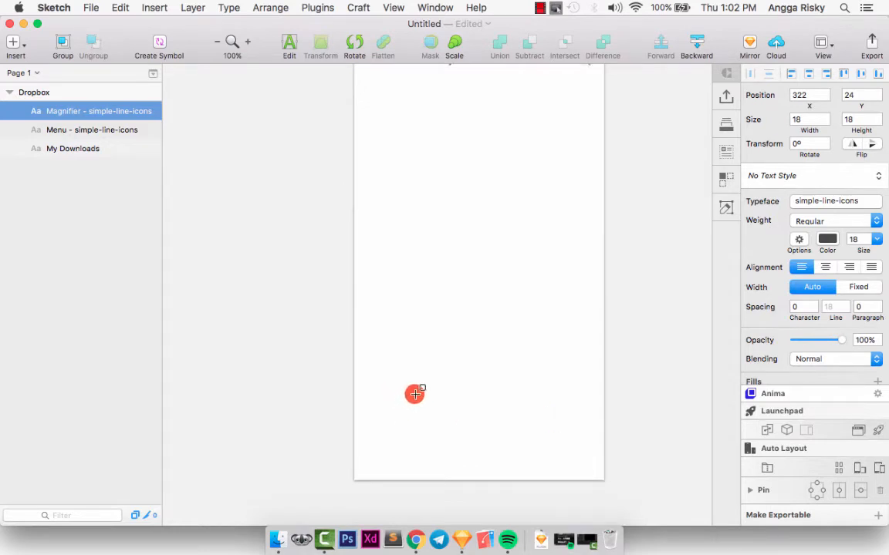
Draw a wide button rectangle near the bottom of the artboard.
left_click_drag(415, 394, 547, 427)
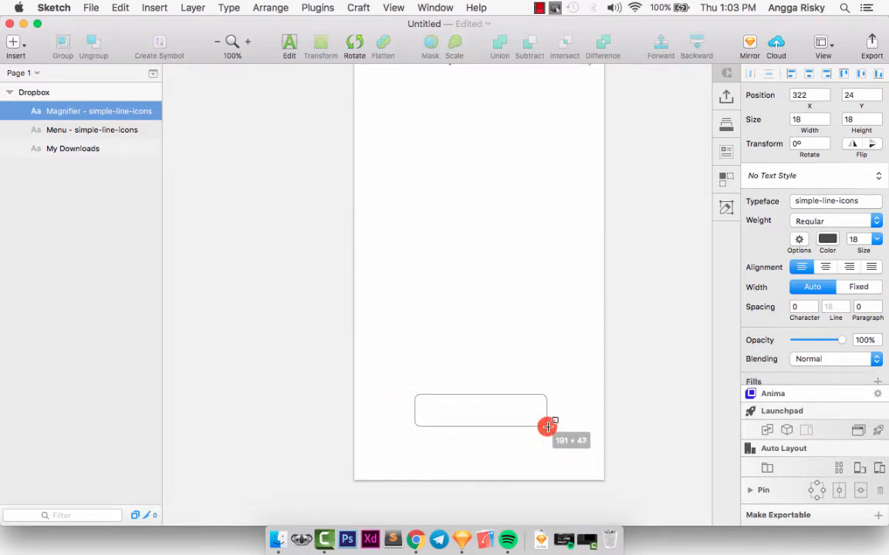
left_click_drag(547, 427, 547, 423)
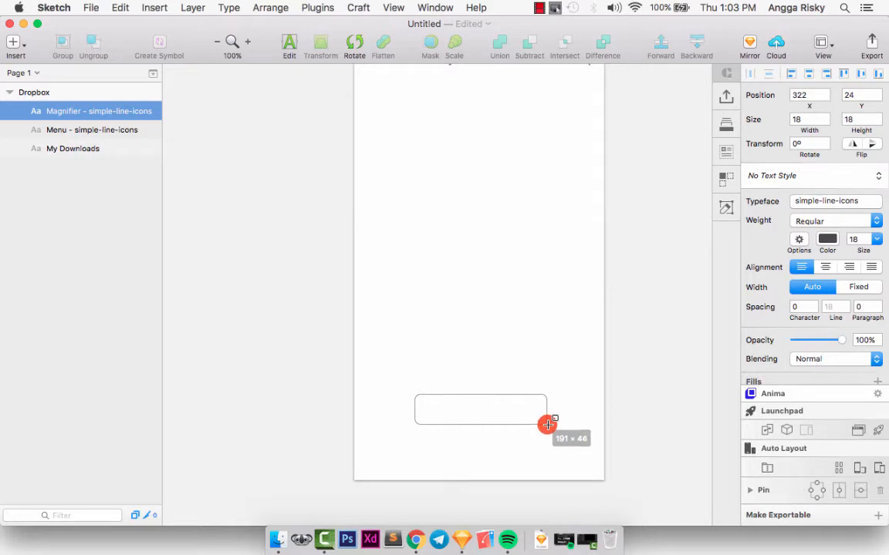
left_click_drag(414, 396, 547, 424)
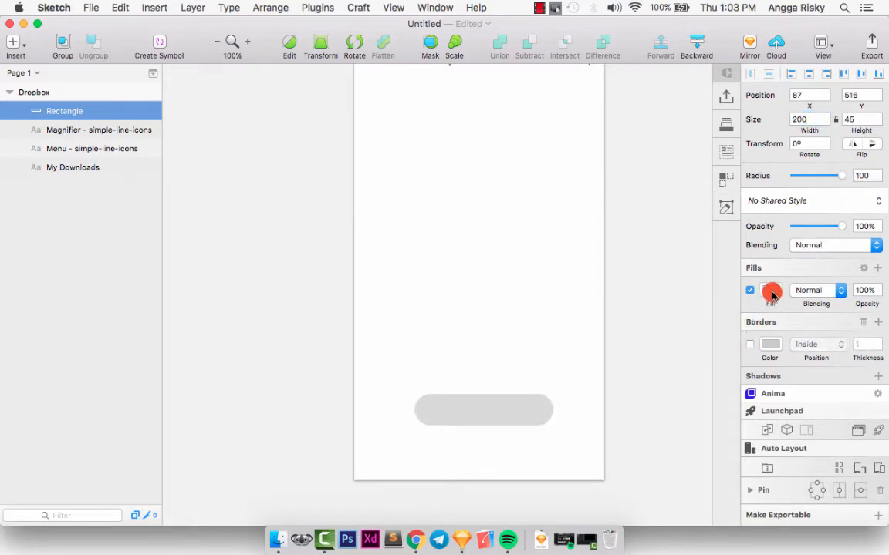
Fill the button teal, add a teal 50%-alpha shadow, and place a text layer on it.
left_click(770, 291)
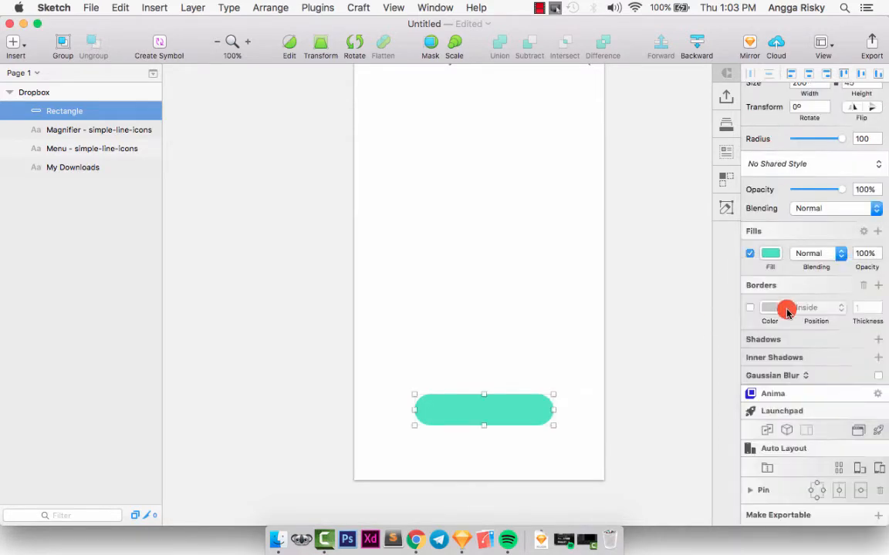
left_click(877, 339)
type("5")
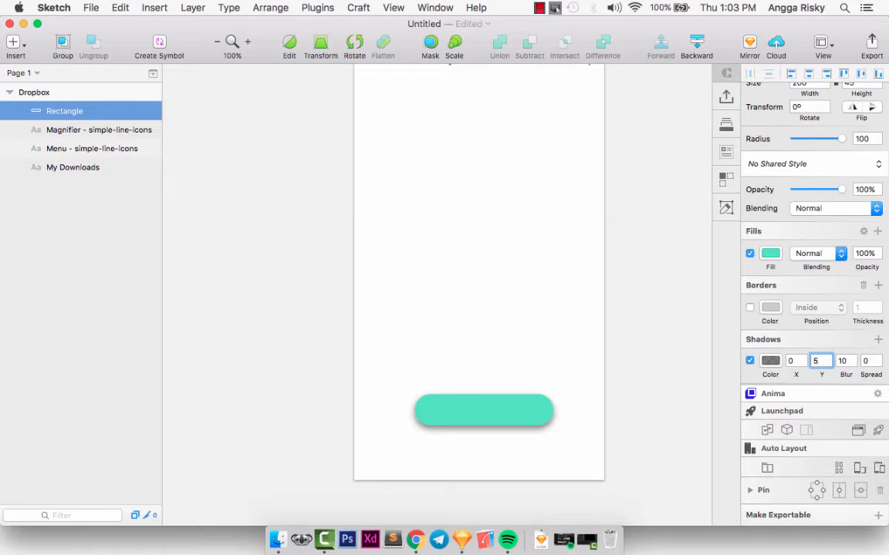
left_click(770, 360)
type("50E3C2")
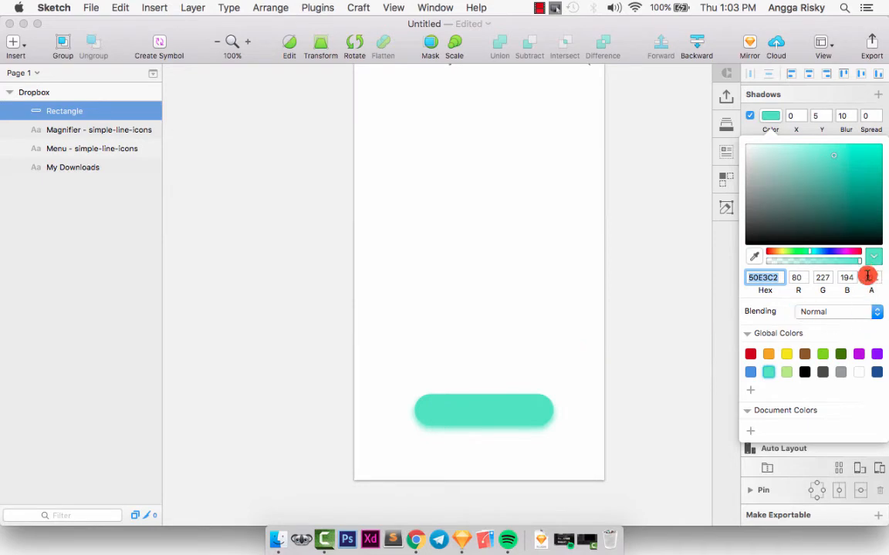
triple_click(870, 277)
type("50")
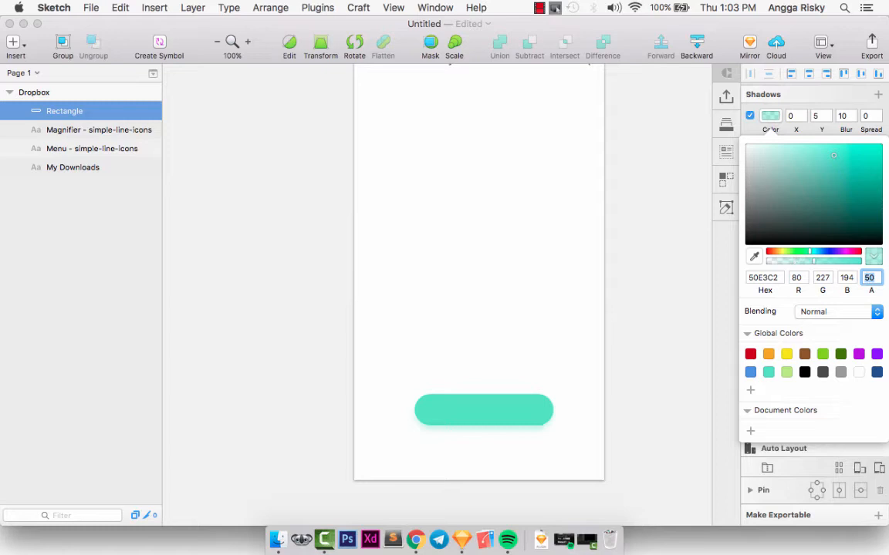
left_click(627, 226)
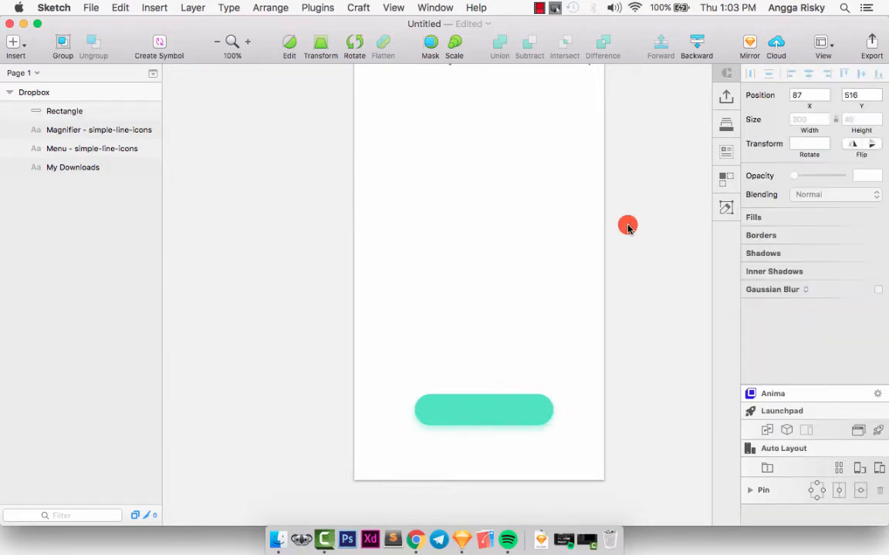
left_click(484, 410)
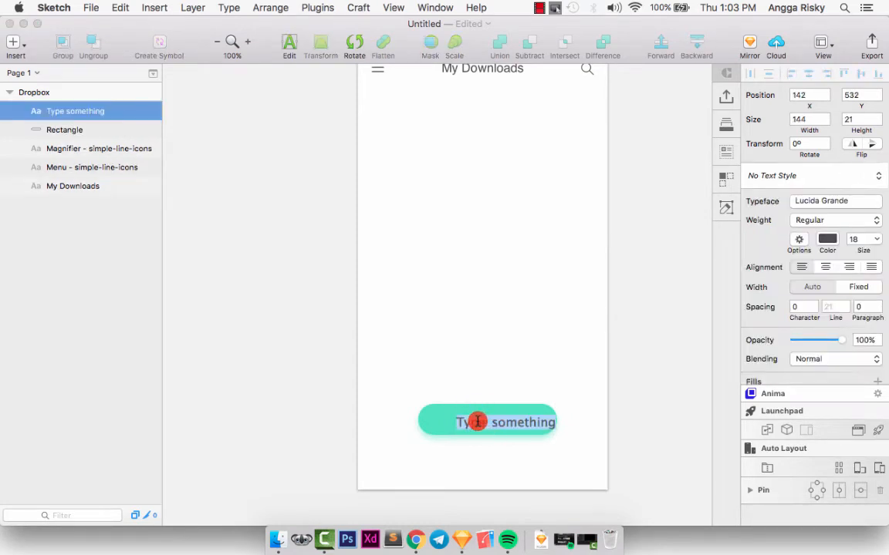
Label the button 'Home' in Helvetica and select the grouped button.
type("Home")
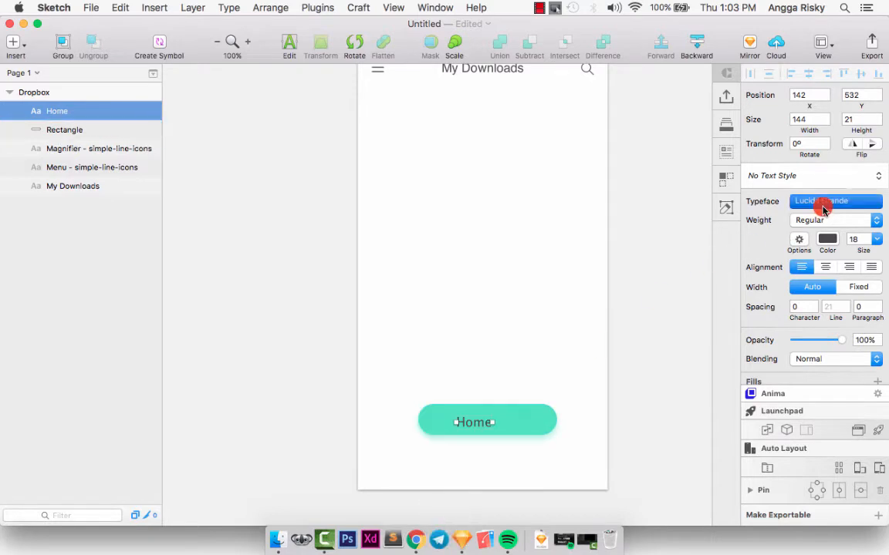
left_click(835, 200)
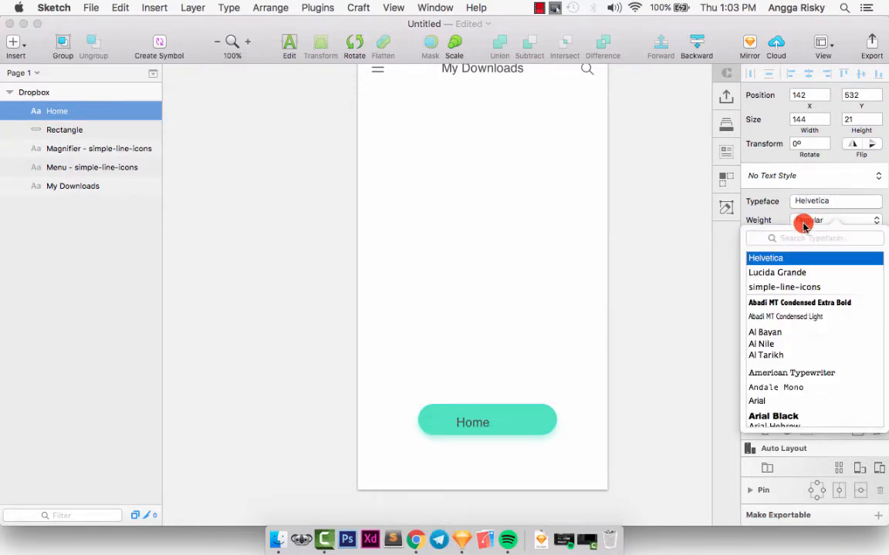
left_click(765, 258)
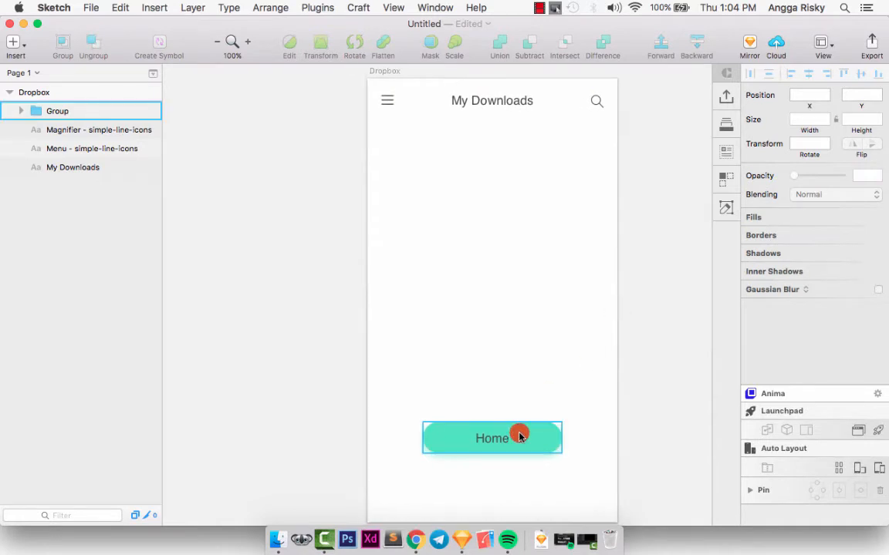
left_click(492, 439)
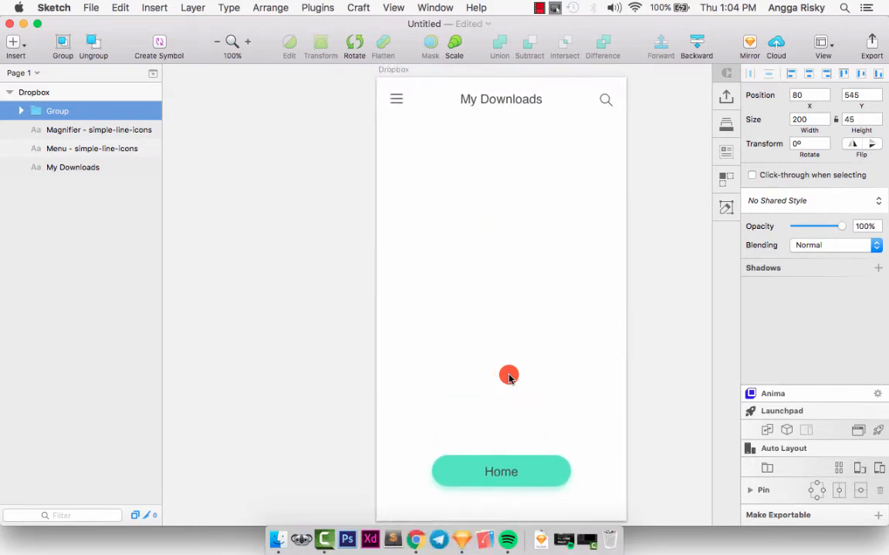
Centre the 240×240 oval on the artboard, remove its fill and thicken its outline.
left_click(501, 472)
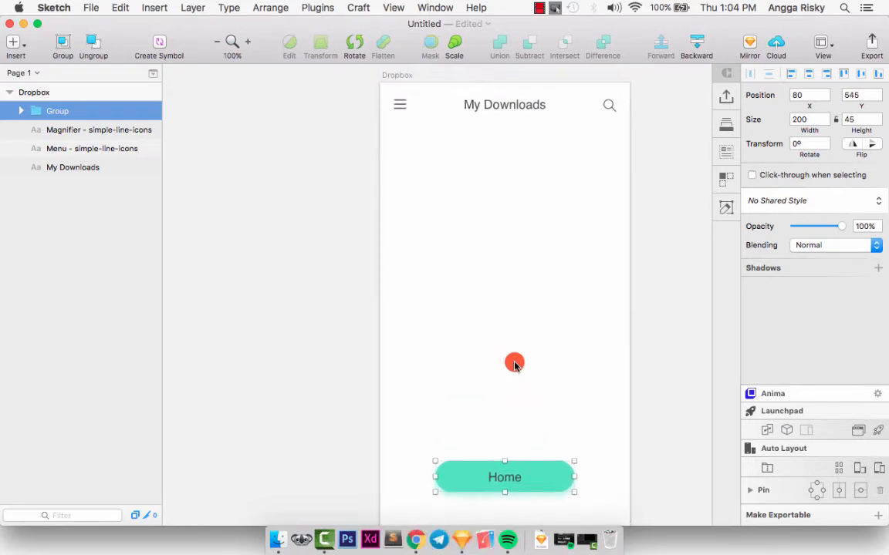
mouse_move(515, 201)
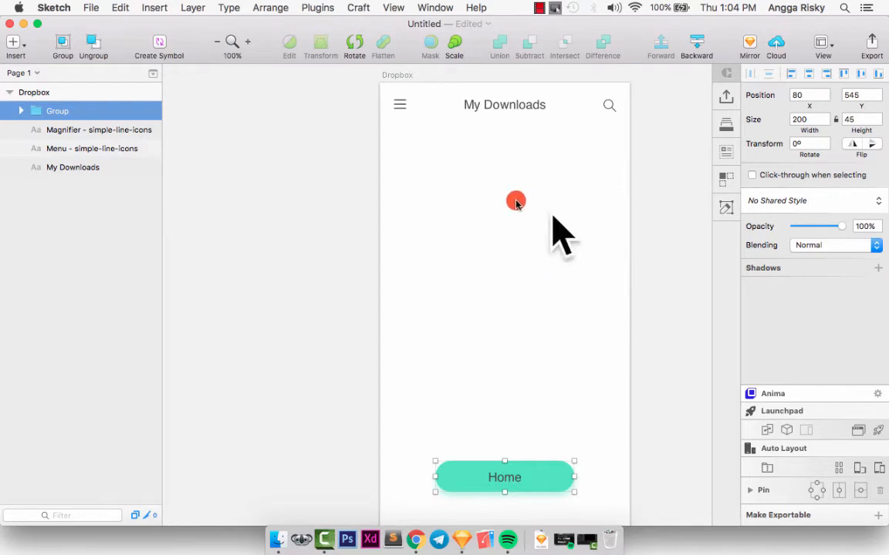
mouse_move(422, 270)
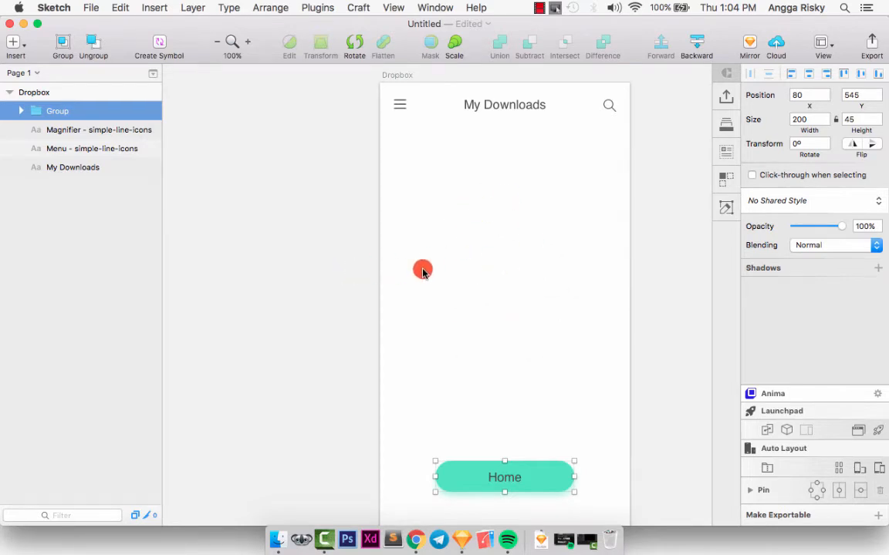
mouse_move(515, 249)
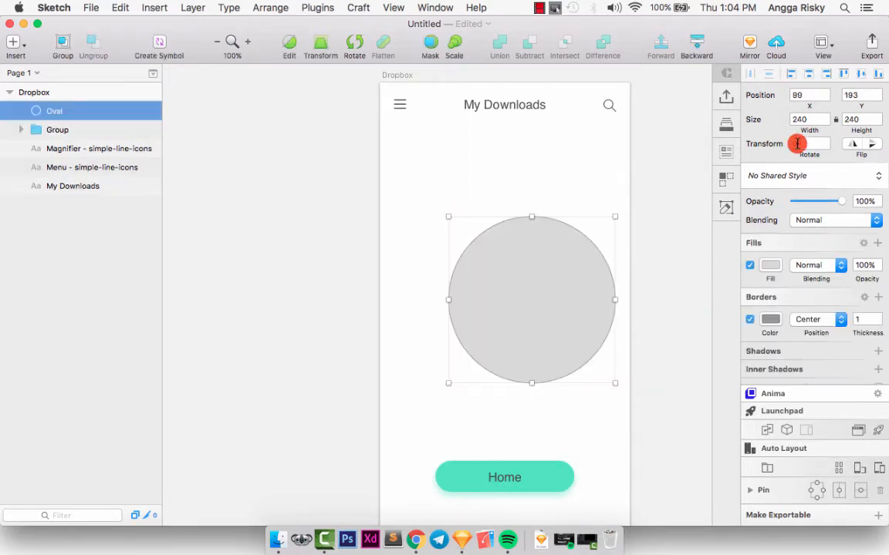
left_click_drag(531, 300, 504, 294)
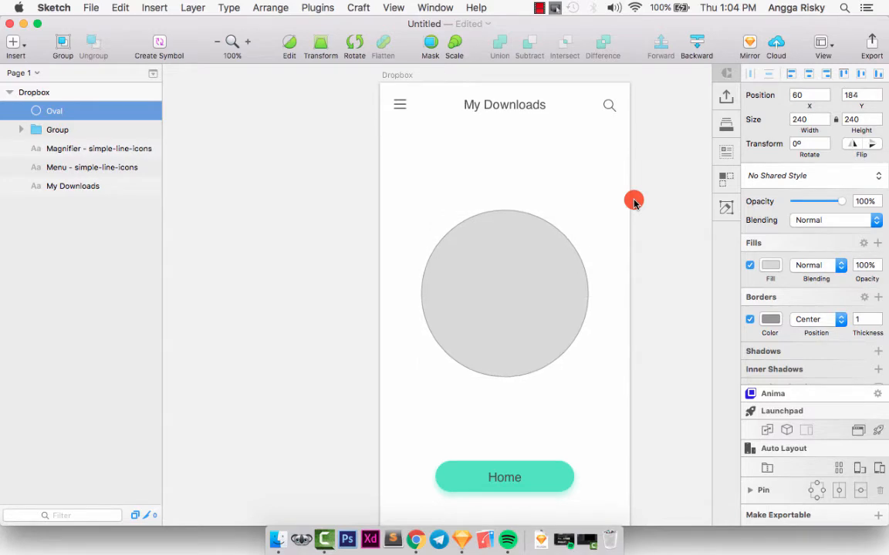
left_click(749, 264)
type("20")
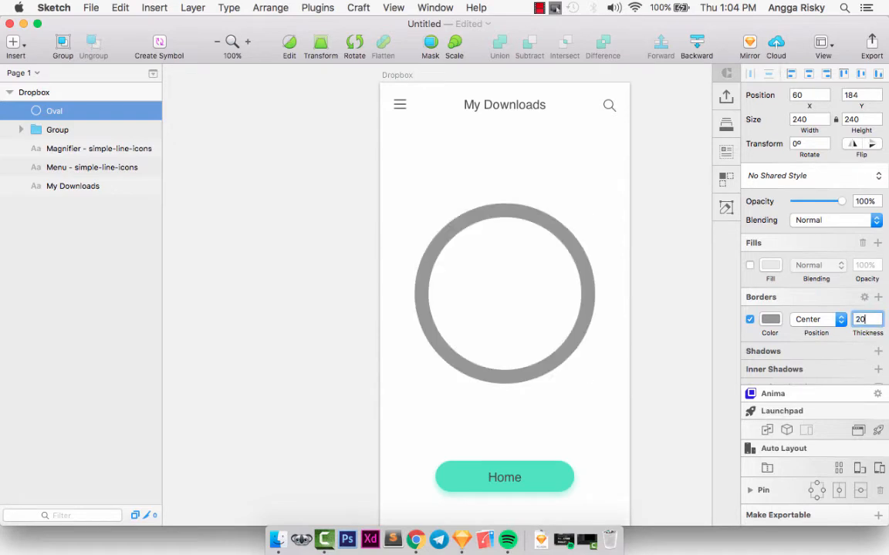
left_click(505, 293)
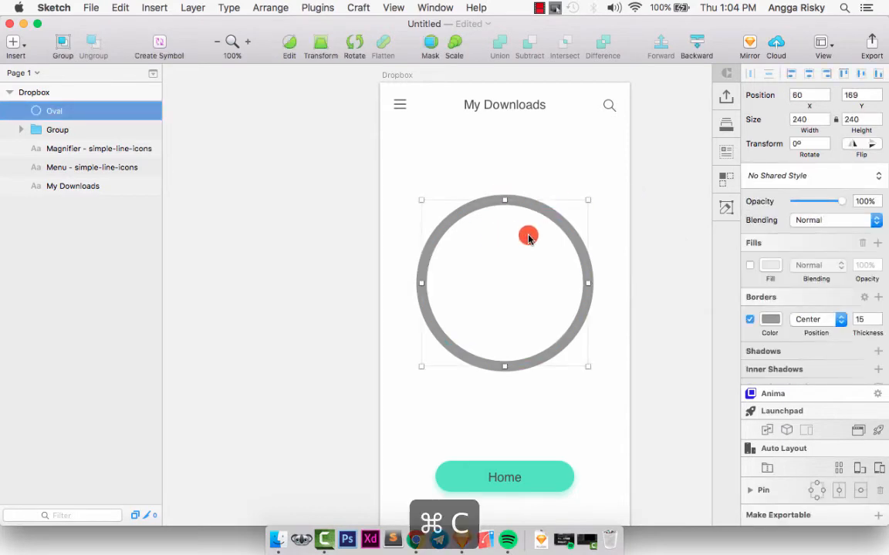
Duplicate the 15-pt ring and give the top copy a blue outline.
key("cmd+v")
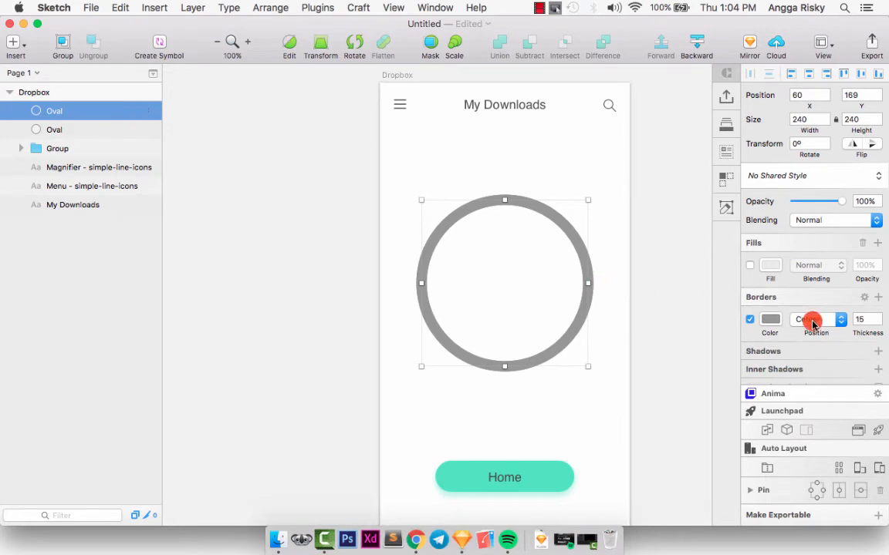
left_click(769, 320)
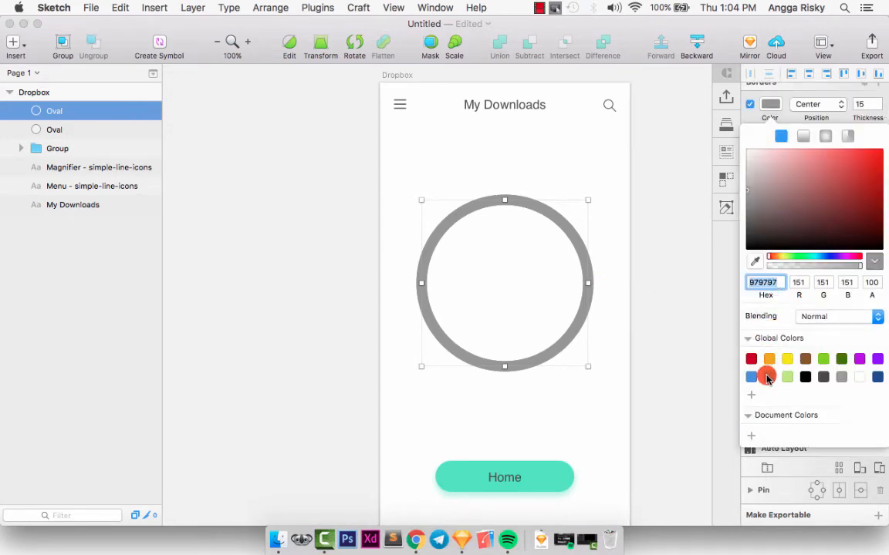
left_click(769, 377)
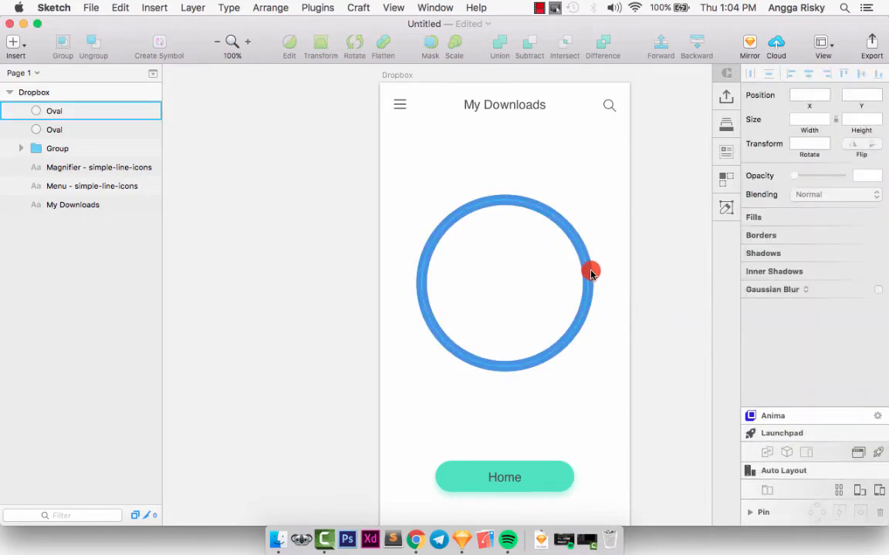
left_click(590, 274)
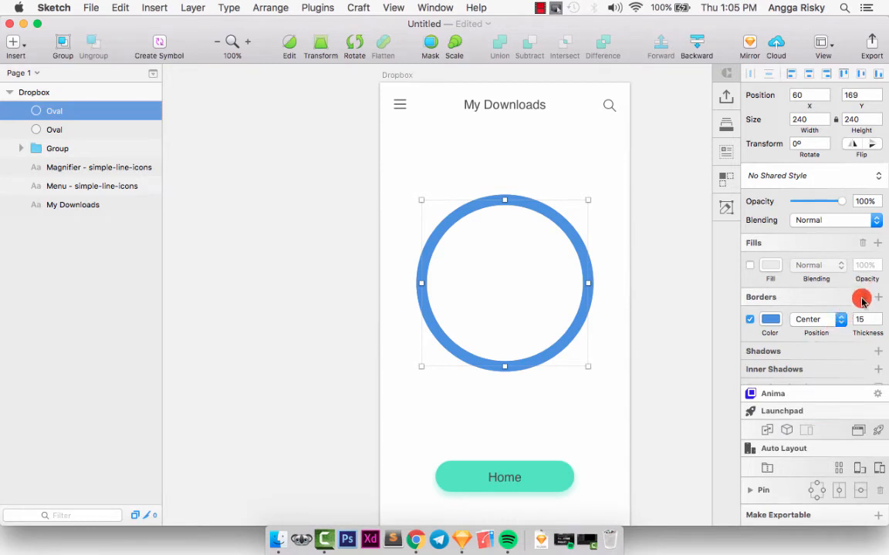
mouse_move(862, 298)
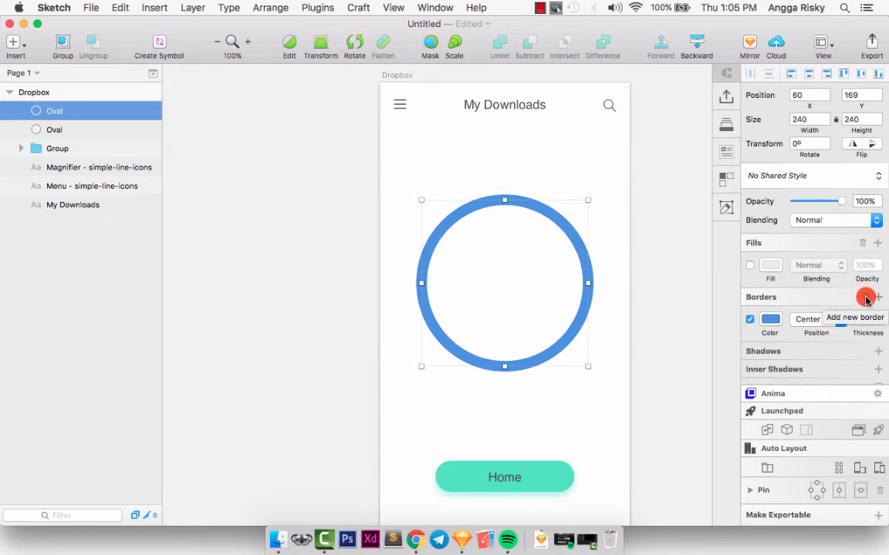
Give the blue ring's border rounded ends, zero dash and gap, and no start arrow.
left_click(866, 298)
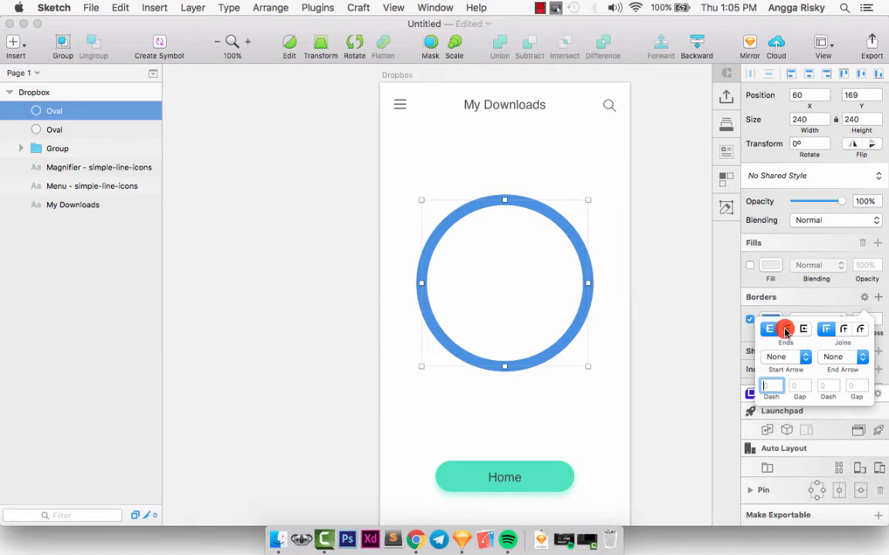
left_click(786, 328)
type("30")
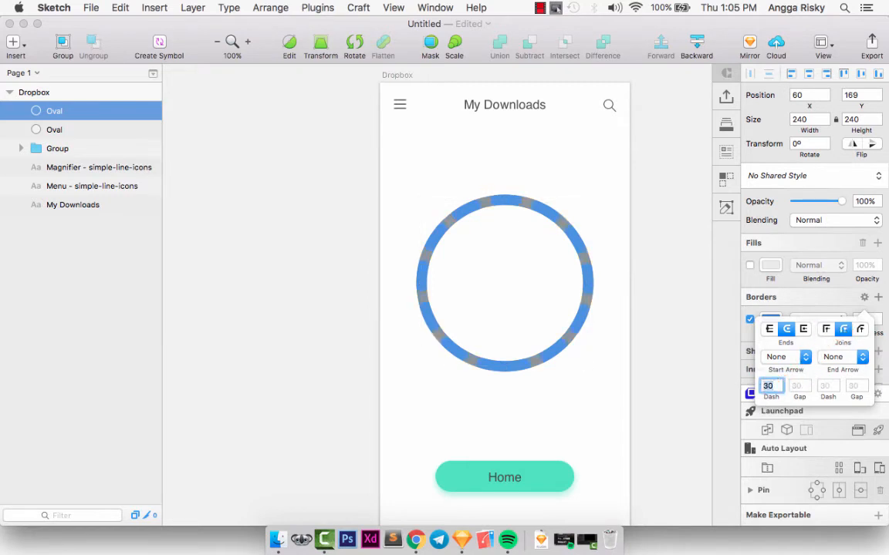
left_click(504, 282)
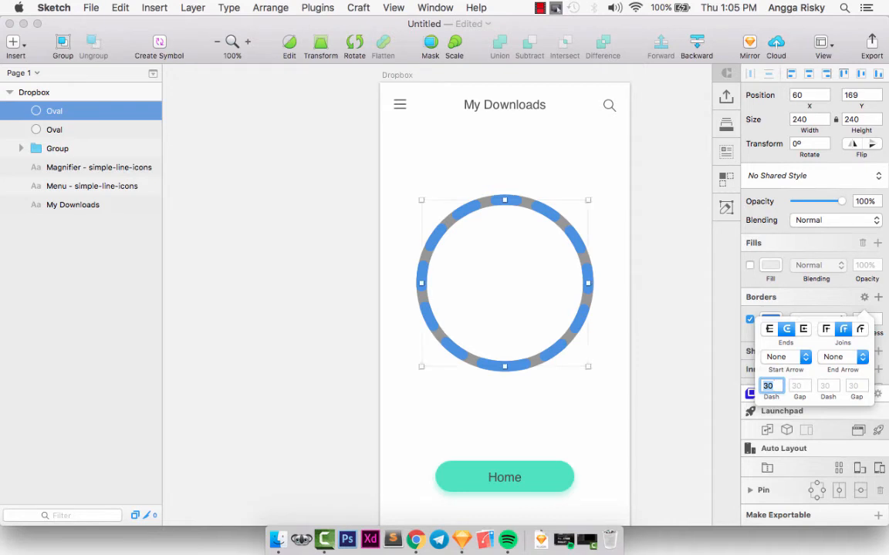
left_click(783, 356)
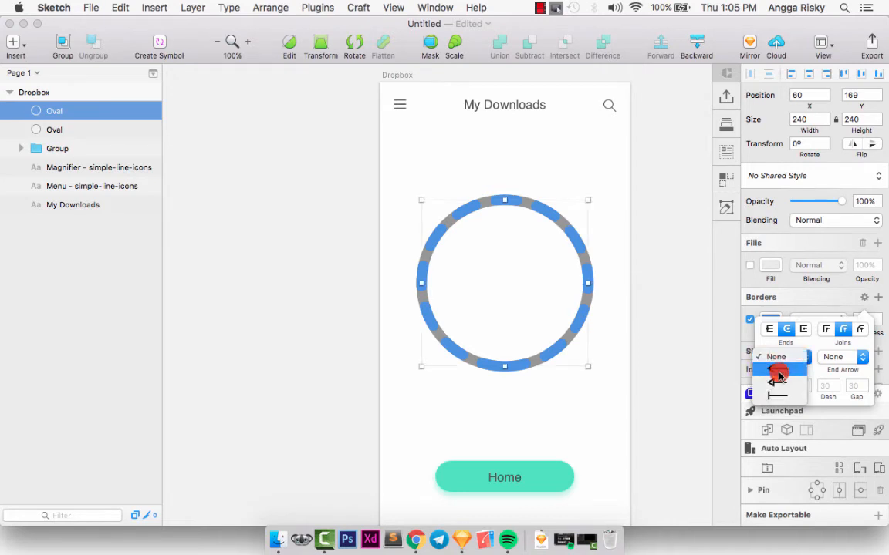
left_click(777, 373)
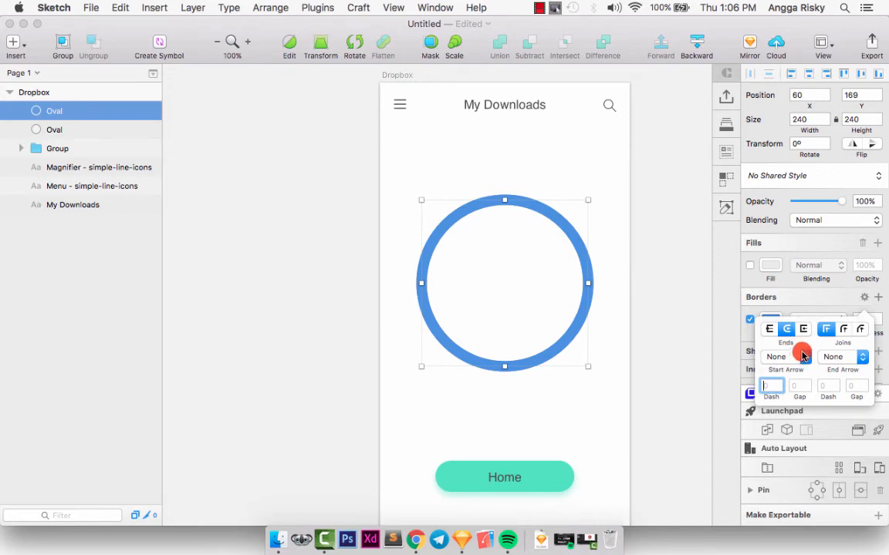
left_click(630, 232)
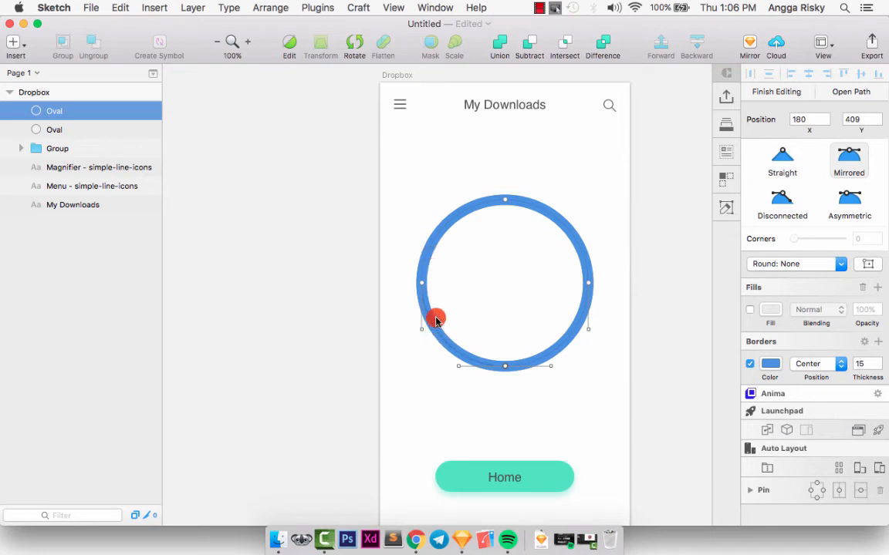
Add a cut point on the blue ring and scissor off its left portion.
left_click_drag(436, 320, 440, 232)
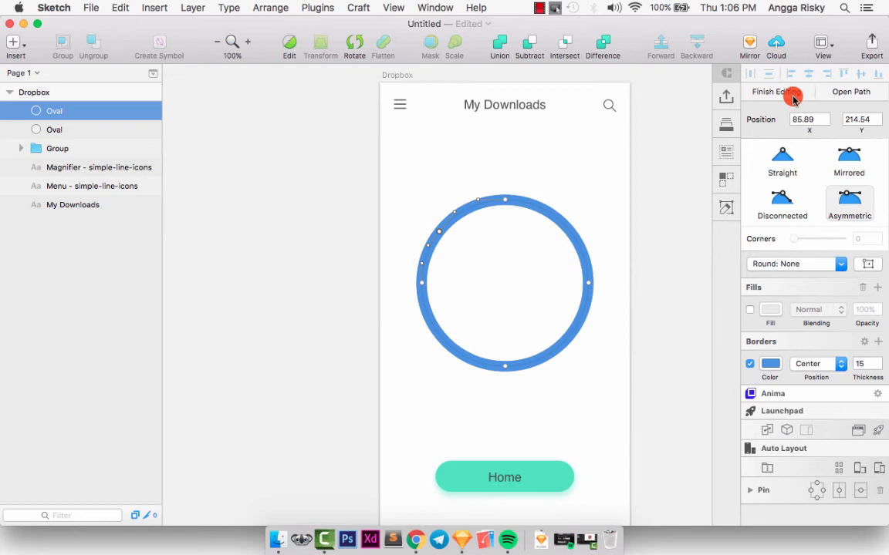
left_click(772, 92)
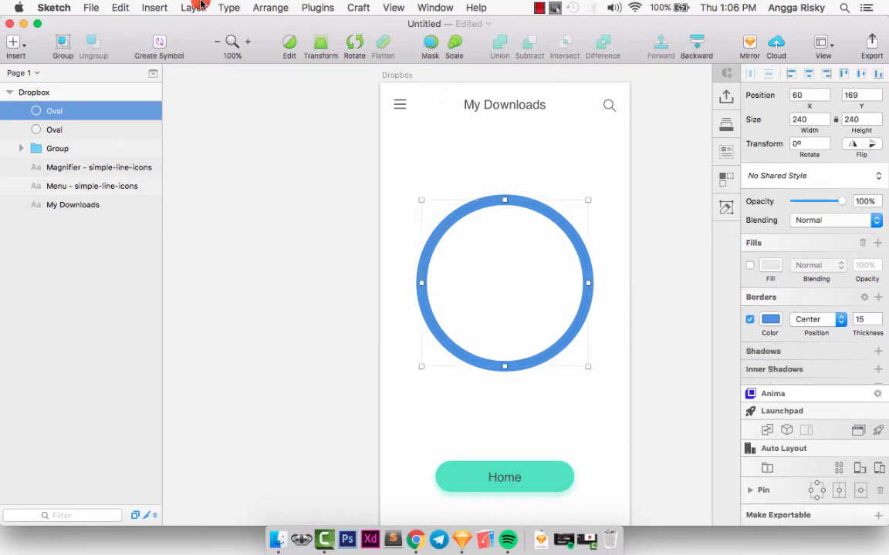
left_click(193, 8)
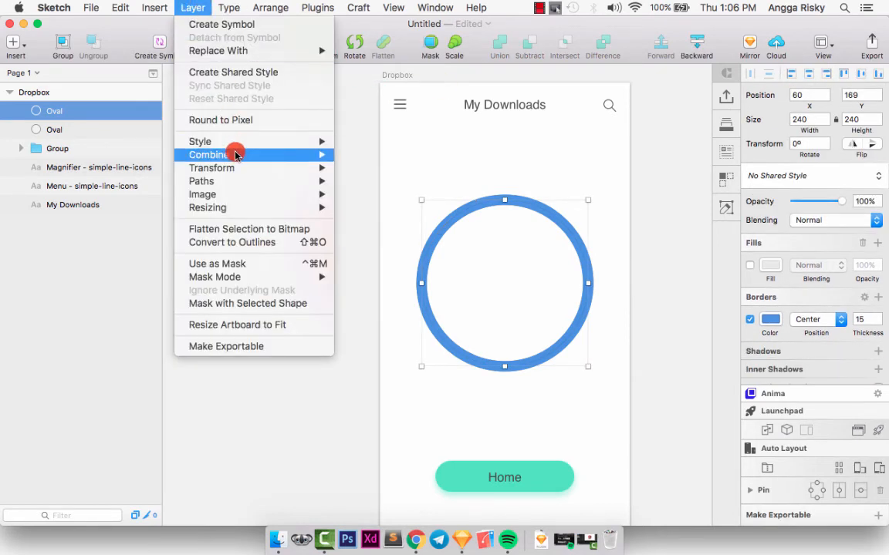
mouse_move(202, 193)
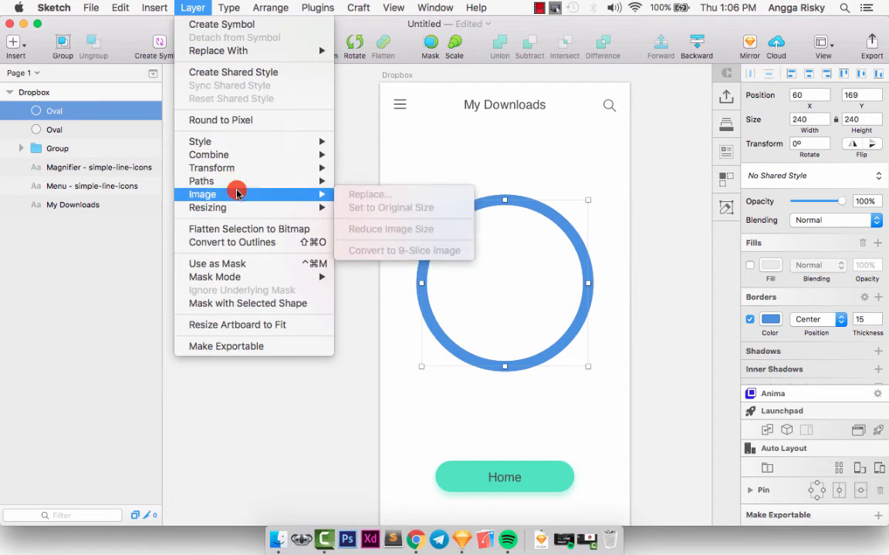
mouse_move(202, 181)
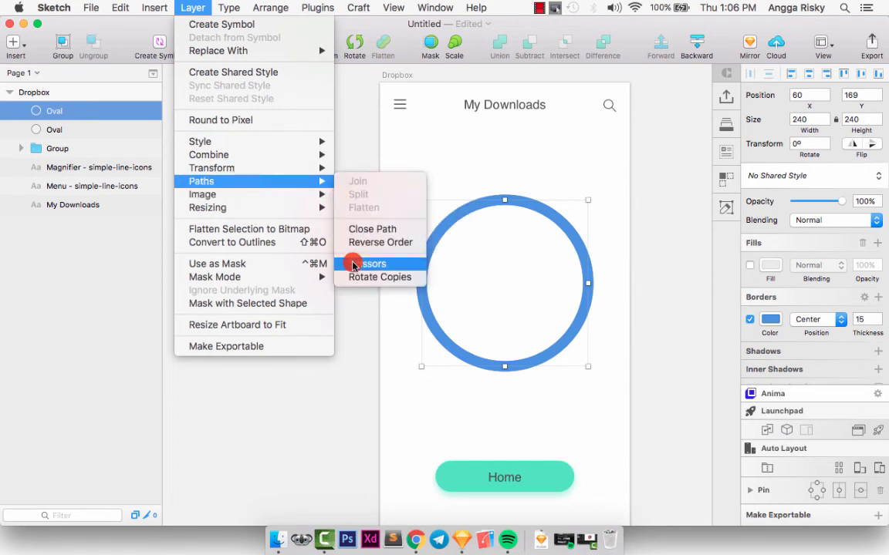
left_click(374, 264)
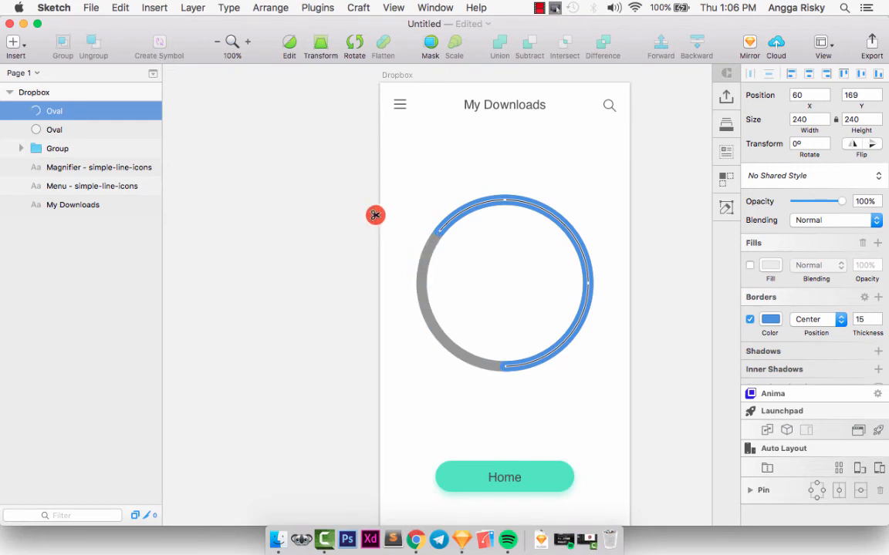
left_click(367, 222)
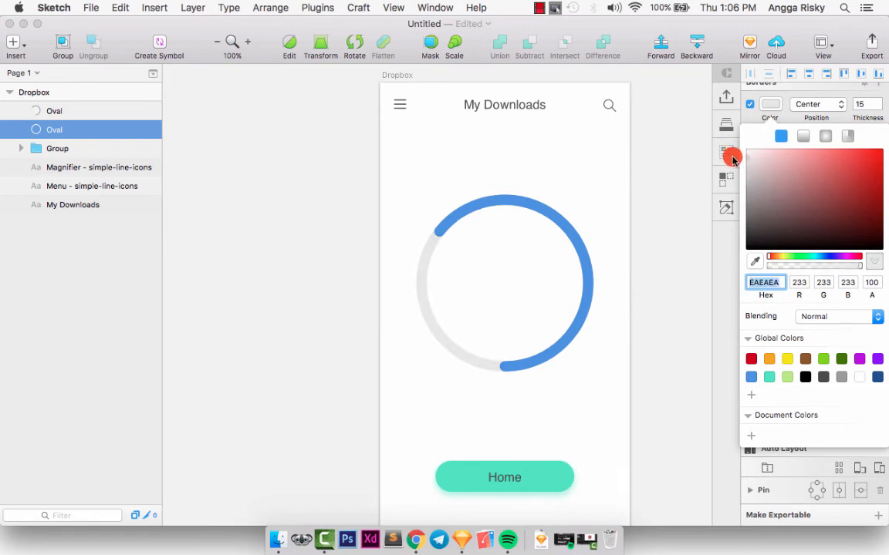
Give the arc's border a dark navy gradient, after trying purple, green and orange presets.
left_click(603, 212)
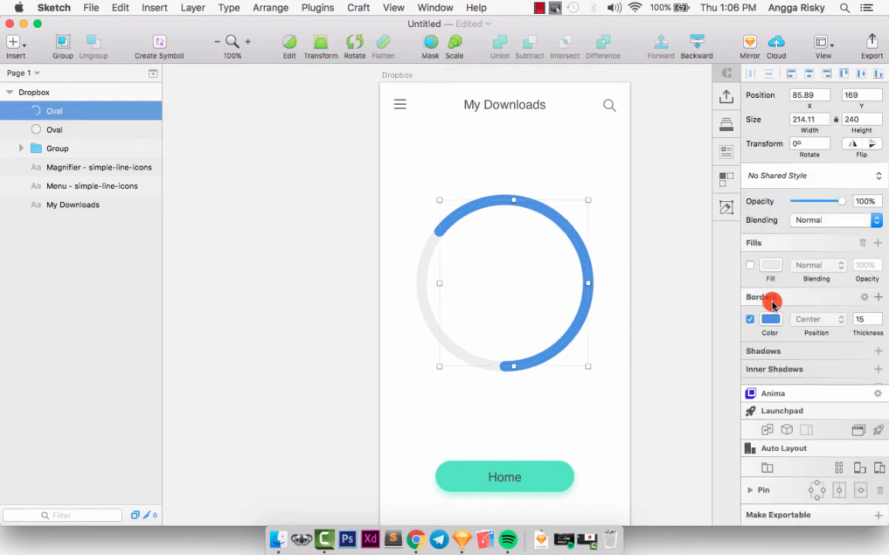
left_click(769, 319)
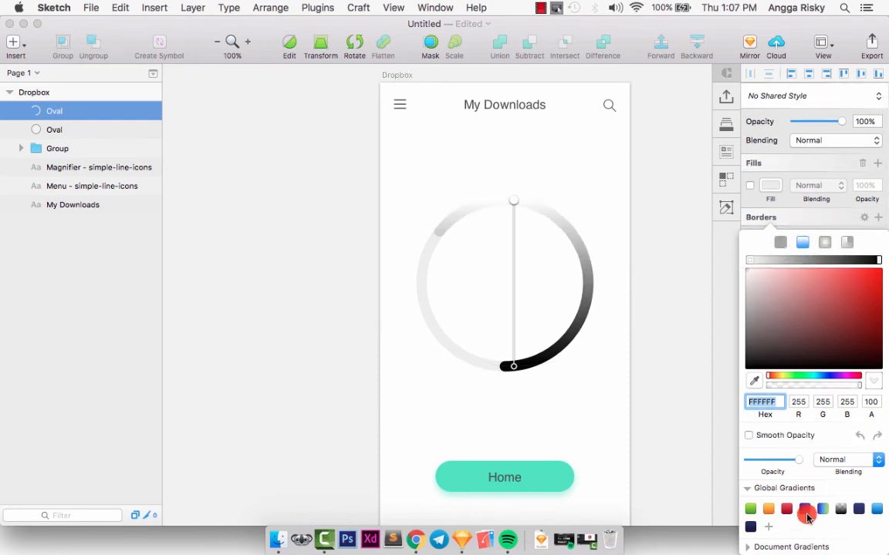
left_click(805, 508)
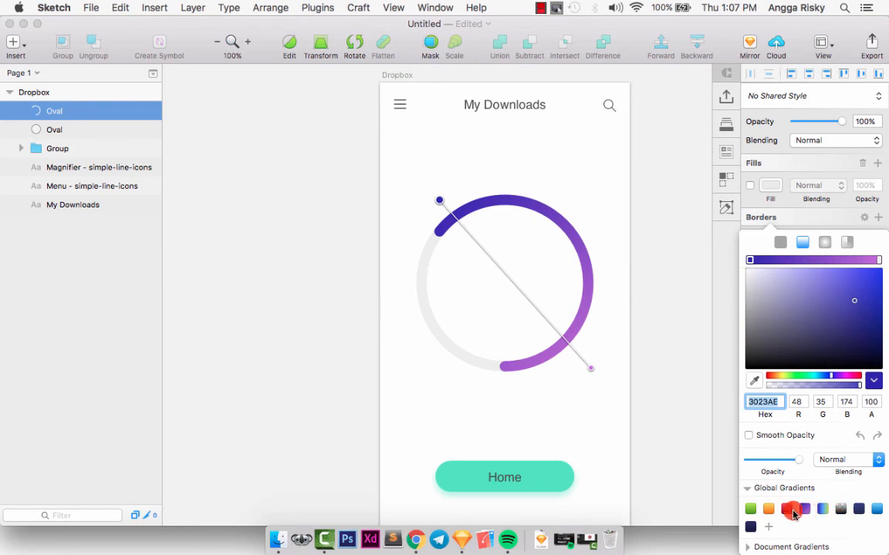
left_click(751, 509)
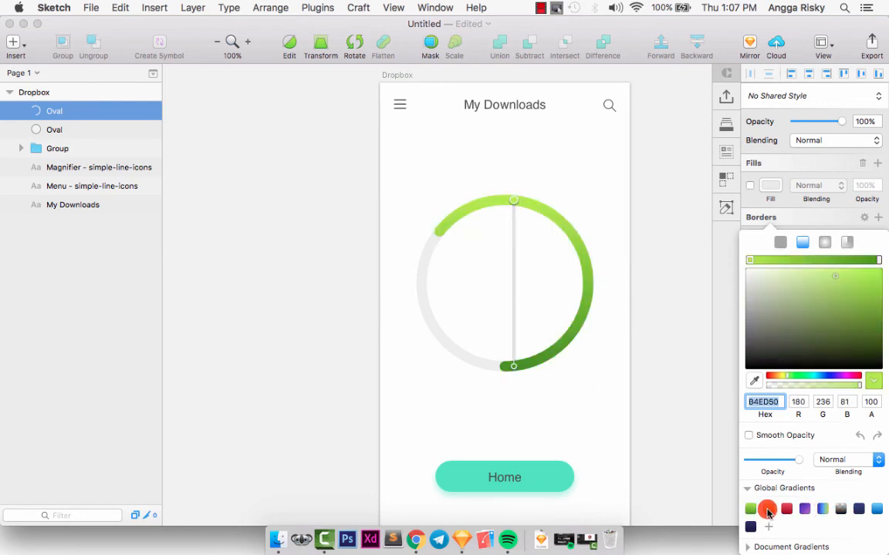
left_click(761, 508)
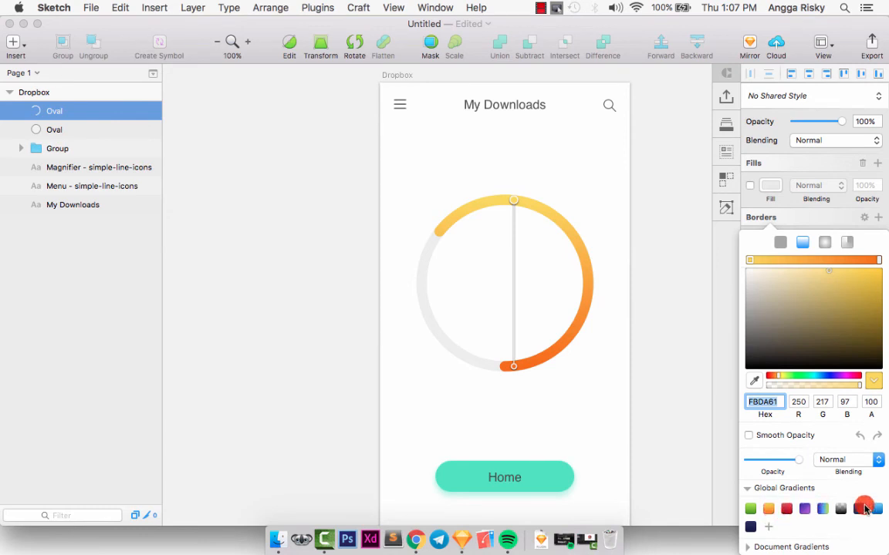
left_click(861, 508)
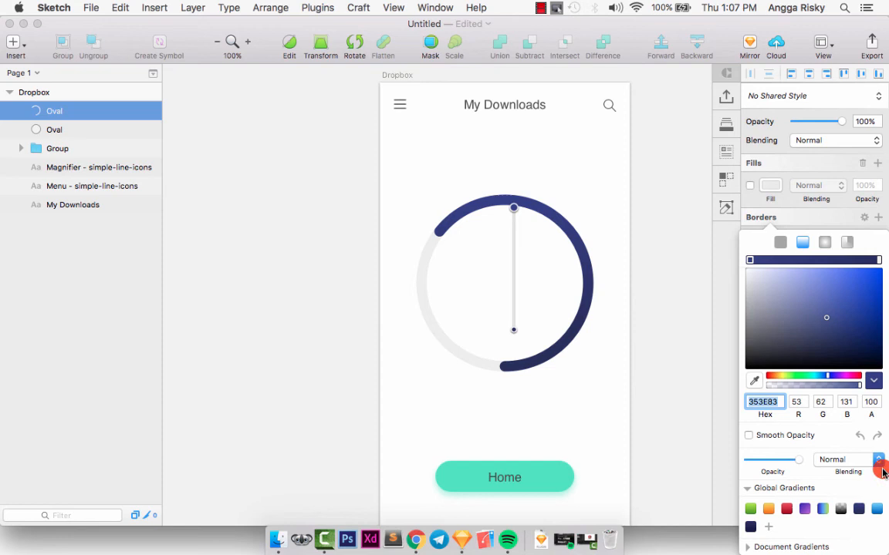
left_click(877, 508)
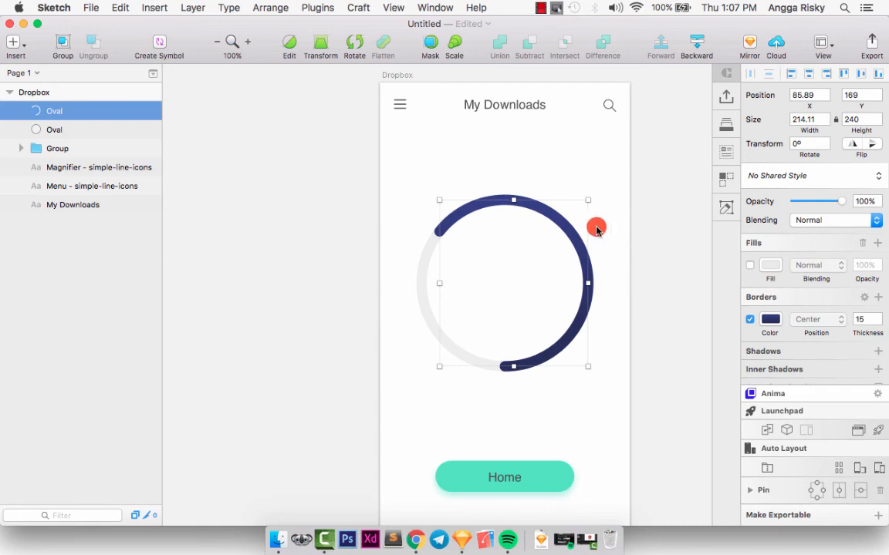
mouse_move(491, 279)
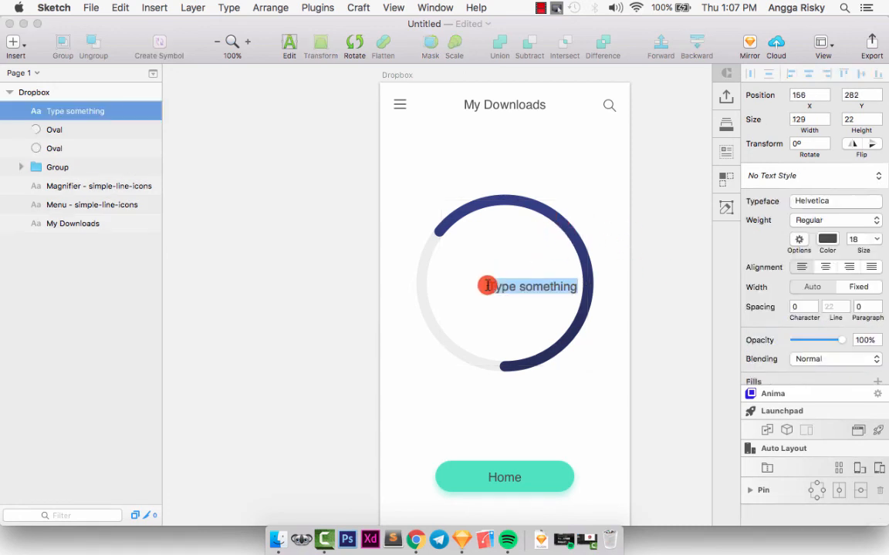
Add a '75%' label in the ring centre, styled Bold, 32 pt, light gray.
type("7")
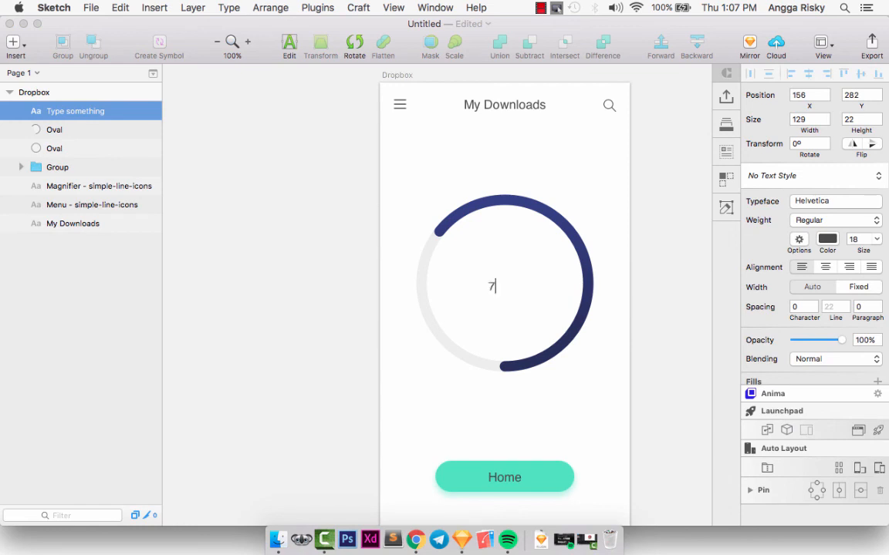
type("5%")
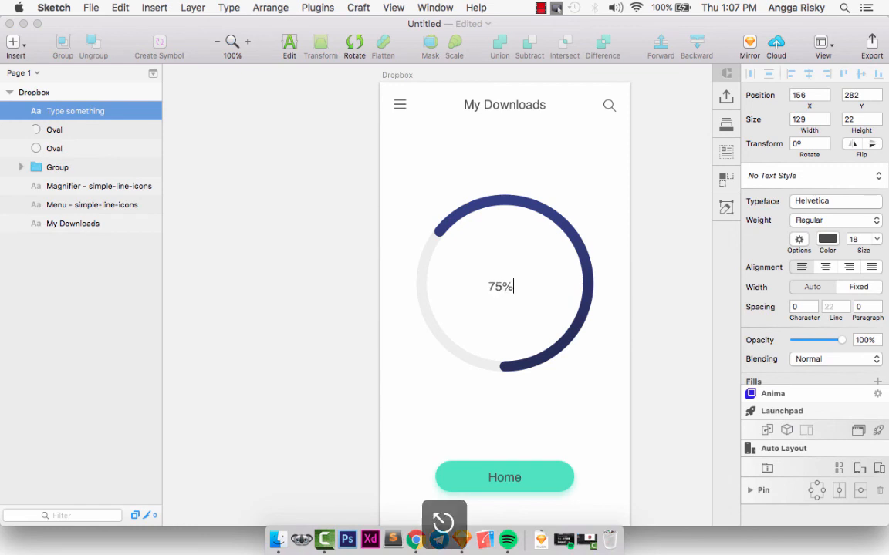
left_click(835, 220)
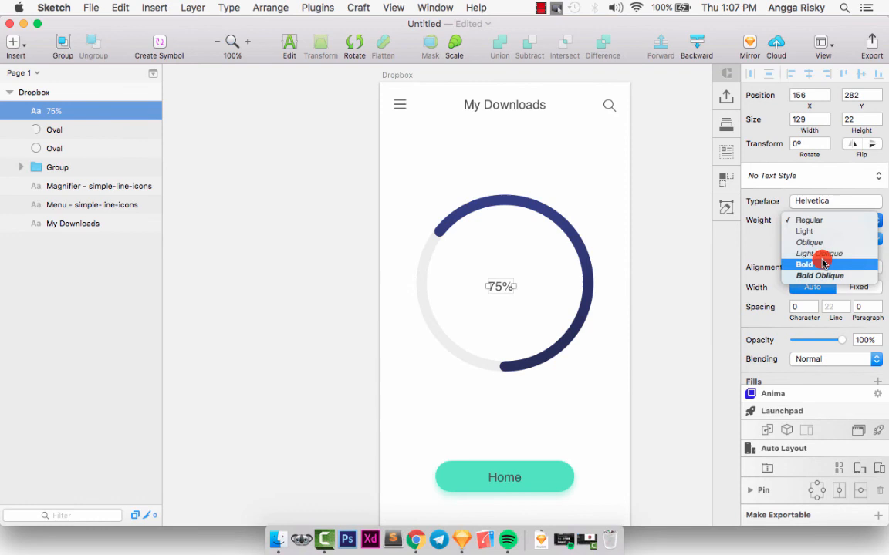
left_click(805, 264)
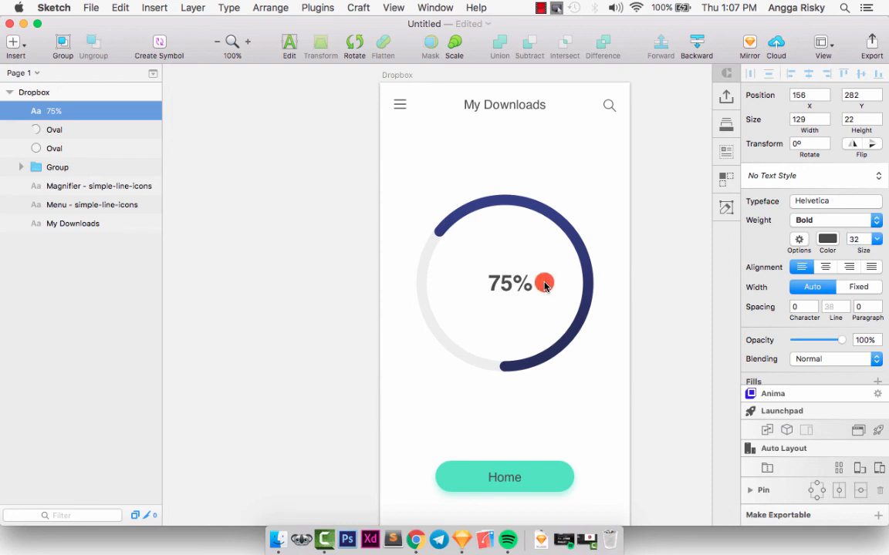
left_click(826, 240)
type("DEDEDE")
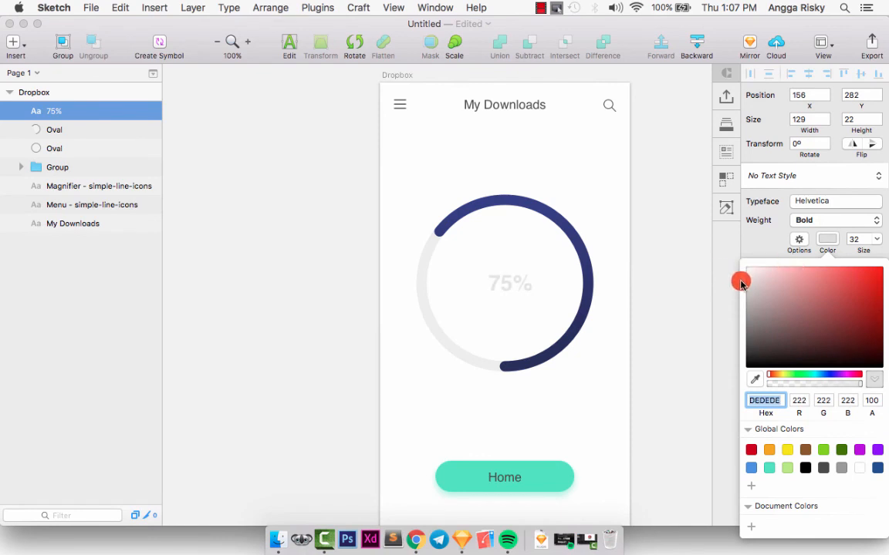
left_click(502, 279)
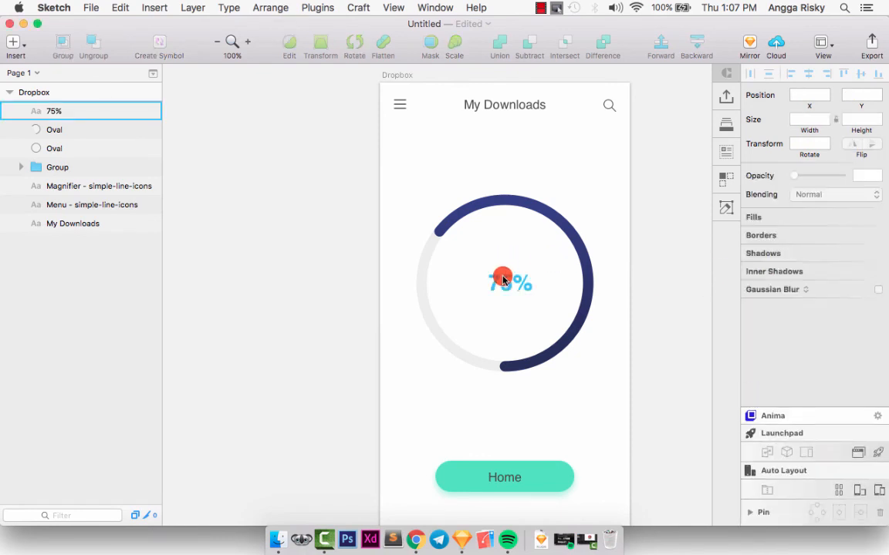
left_click(505, 282)
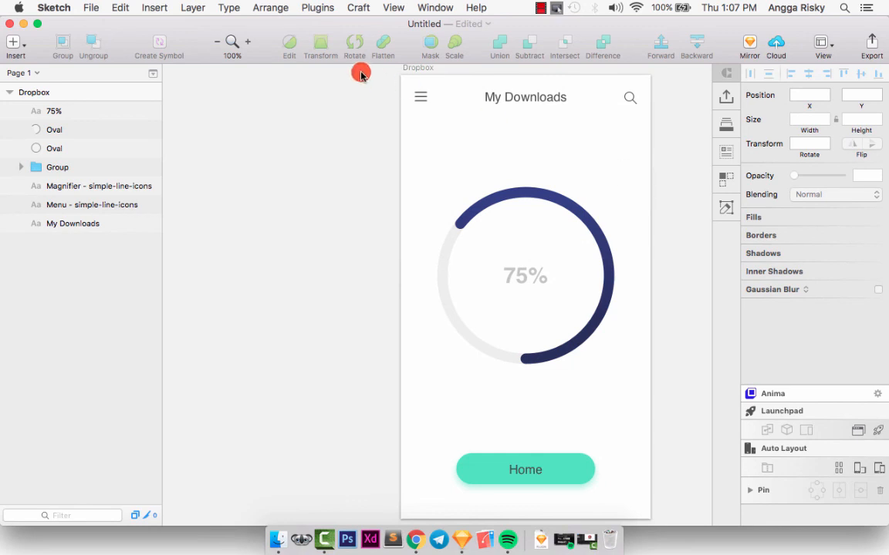
left_click(34, 92)
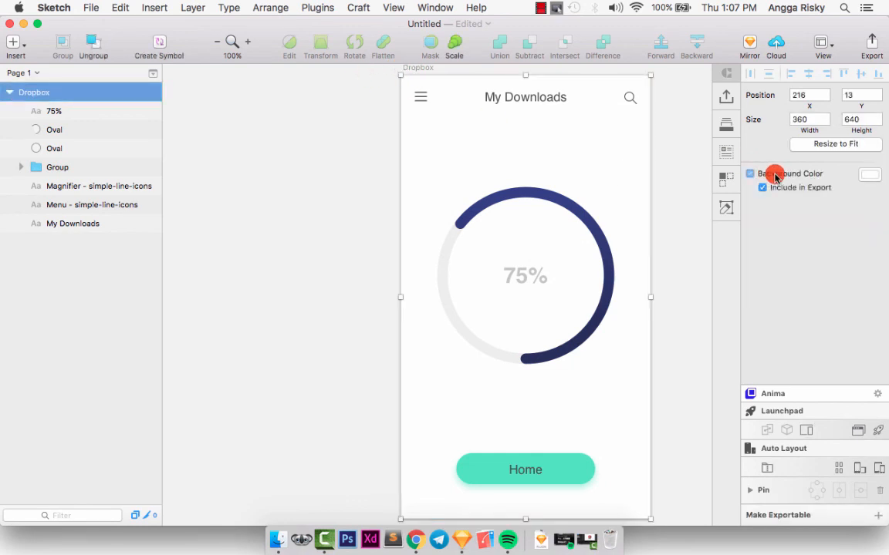
left_click(686, 160)
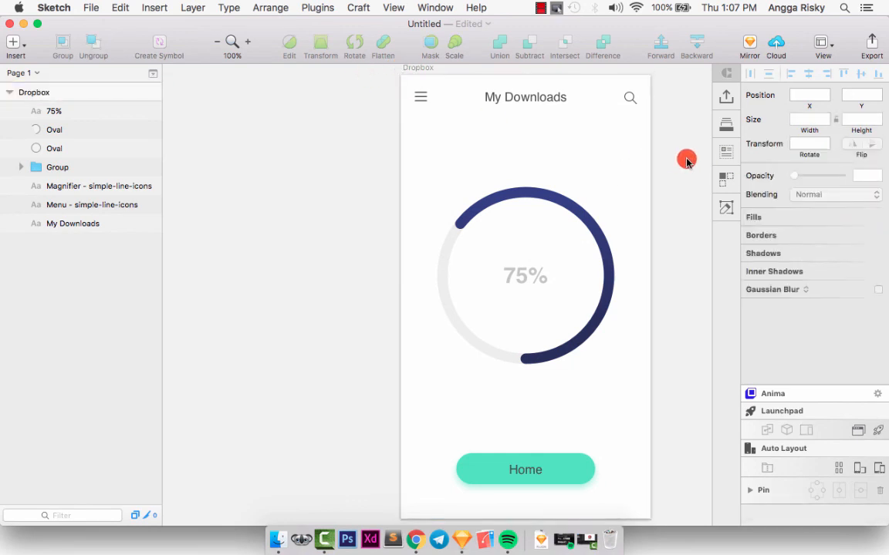